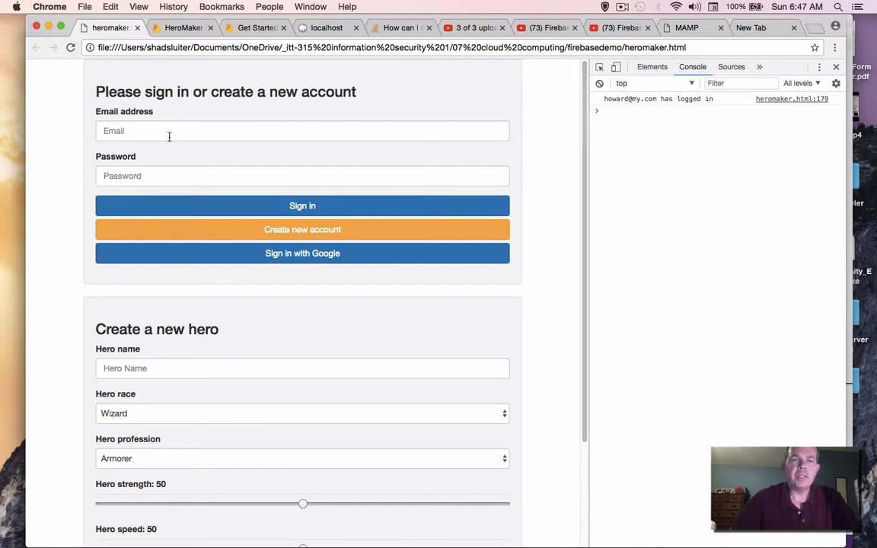
Rename the SignIn call and function to CreateNewUser after trying the login form's sign-in button.
scroll("down", 3)
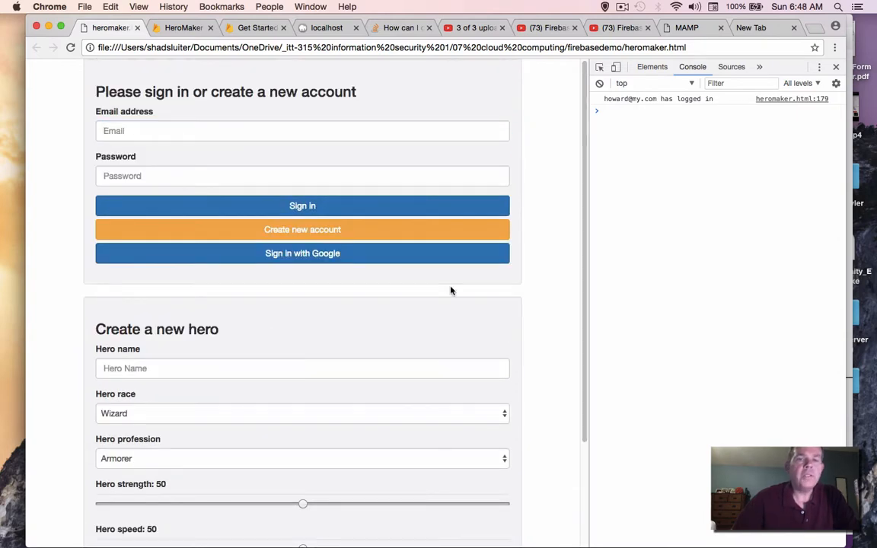
mouse_move(301, 206)
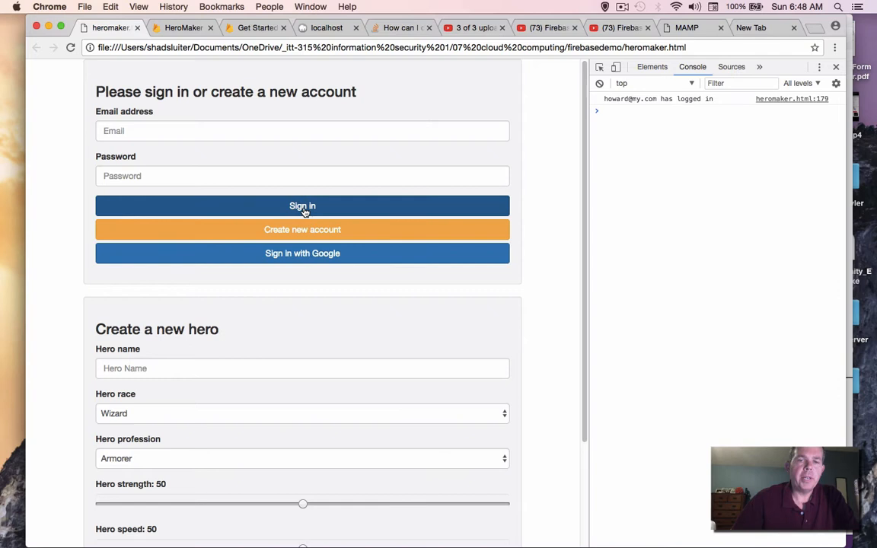
left_click(301, 131)
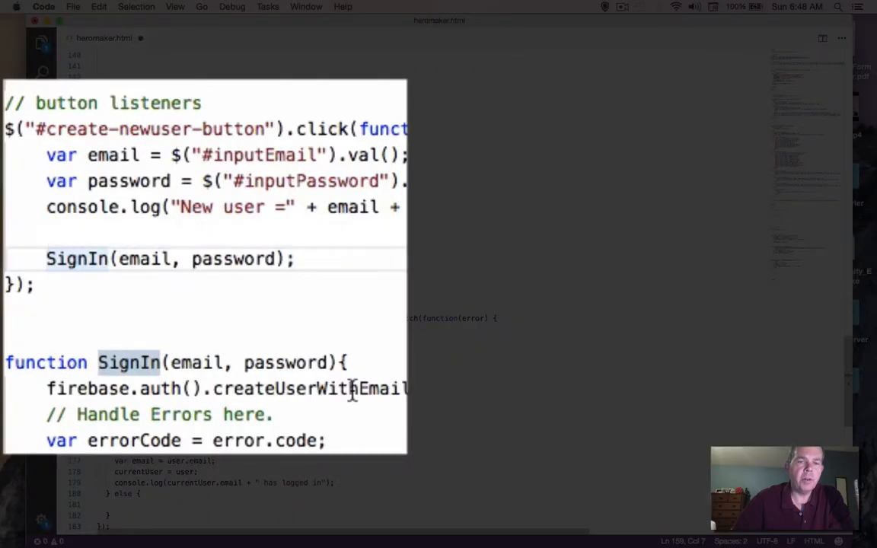
double_click(305, 388)
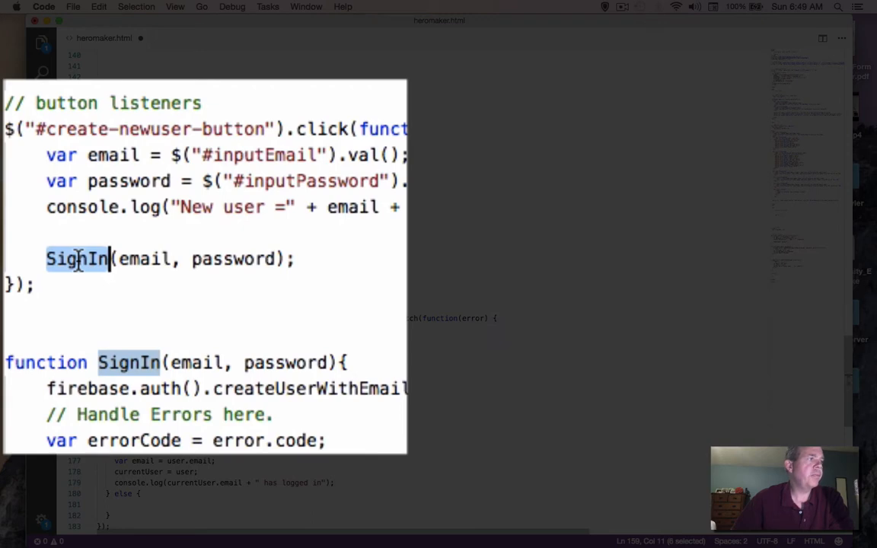
type("CreateNewUser")
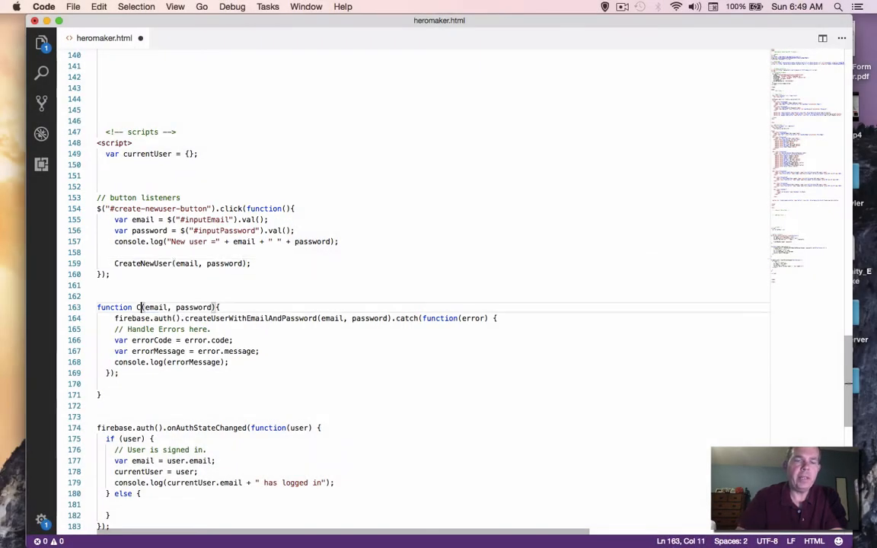
type("CreateNewUser")
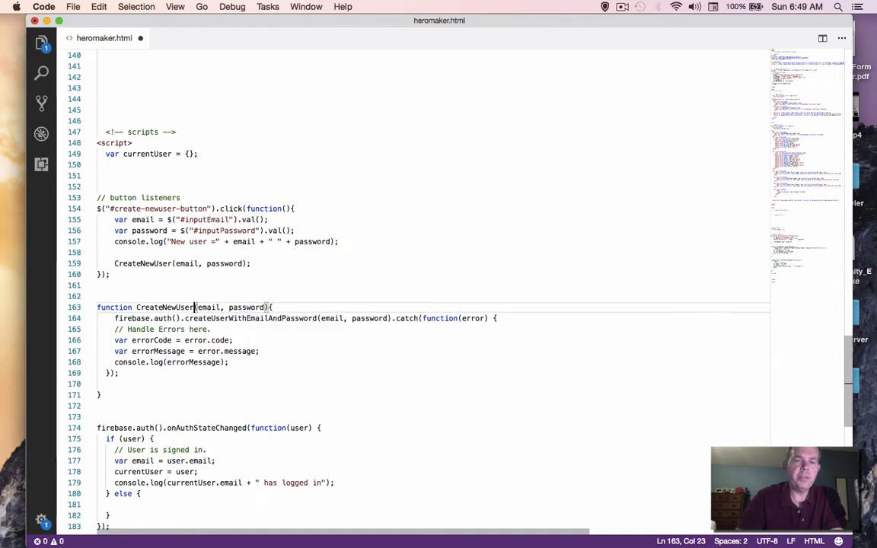
left_click(73, 6)
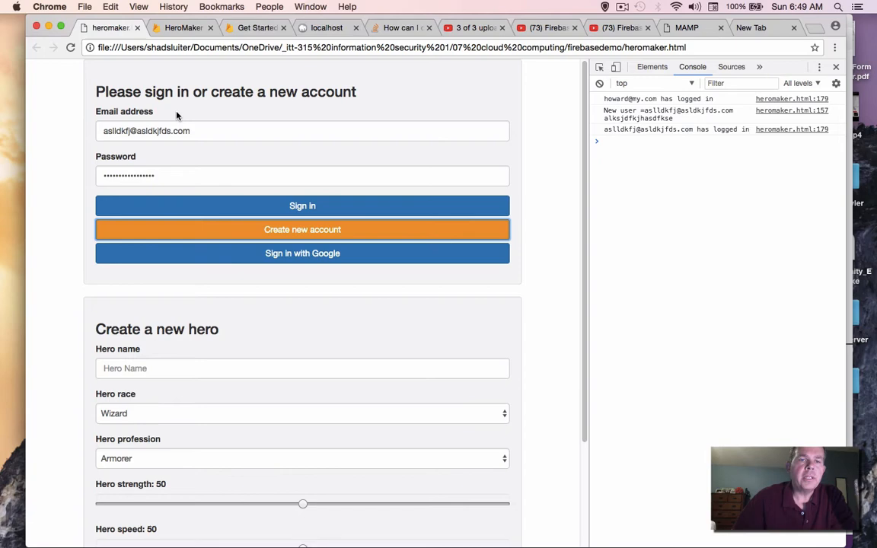
Switch to the Firebase Authentication get-started guide tab.
left_click(255, 28)
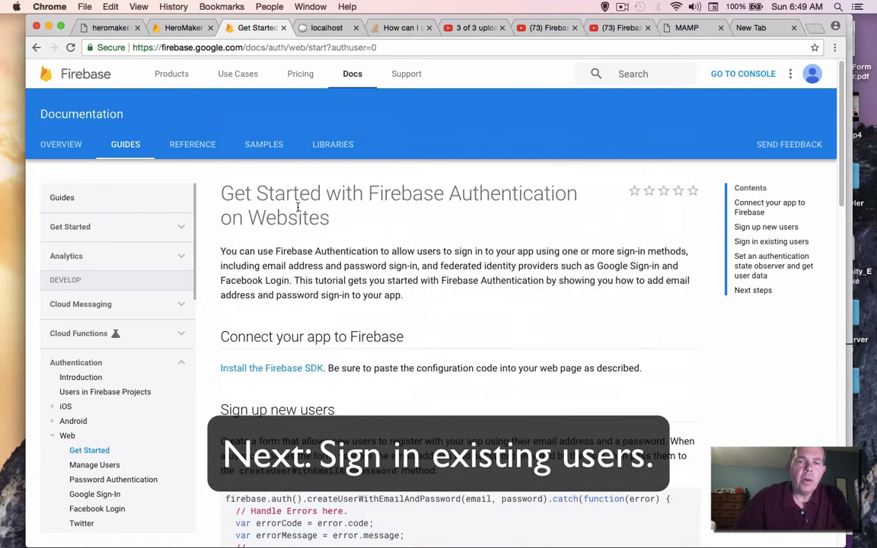
mouse_move(99, 184)
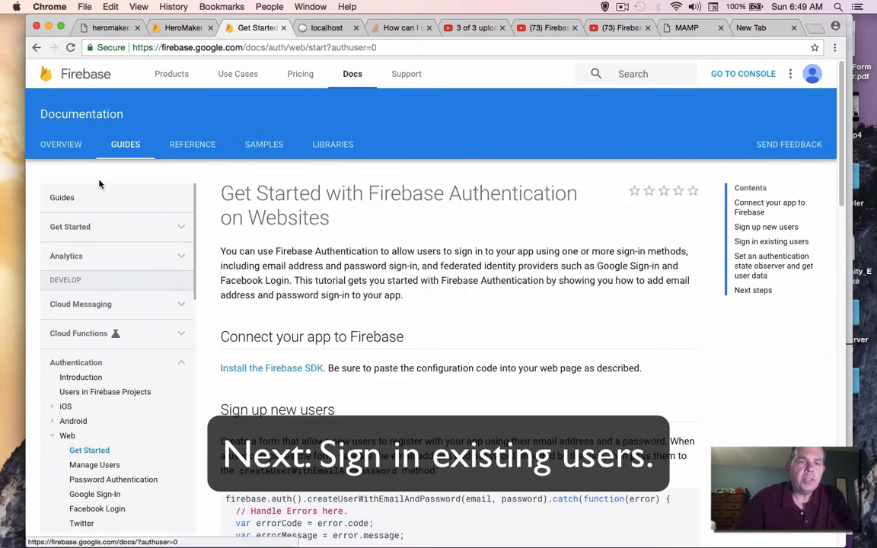
Copy the Sign in existing users snippet from the Firebase docs and return to the editor.
scroll("down", 3)
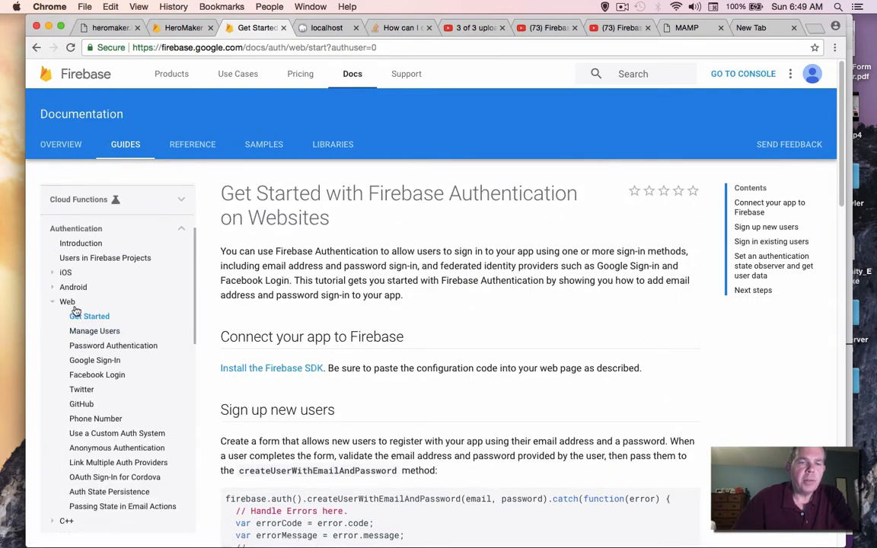
scroll("down", 3)
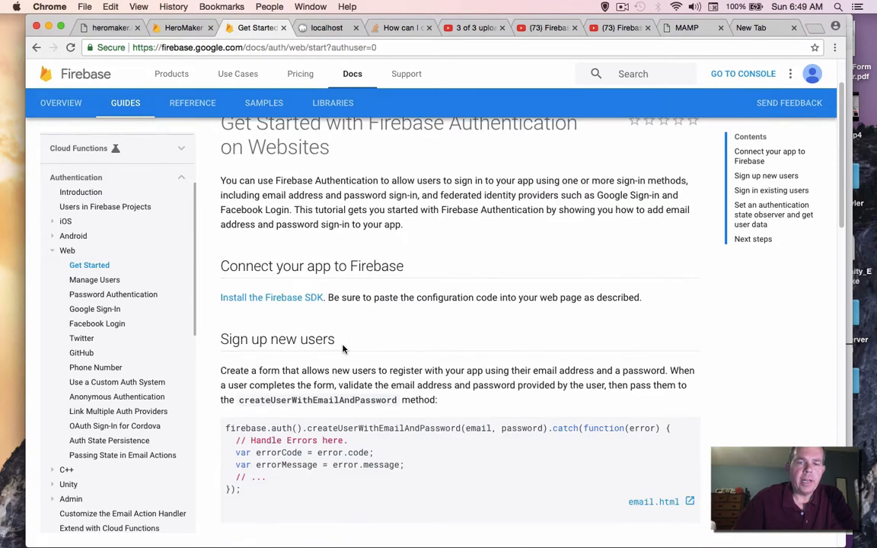
scroll("down", 3)
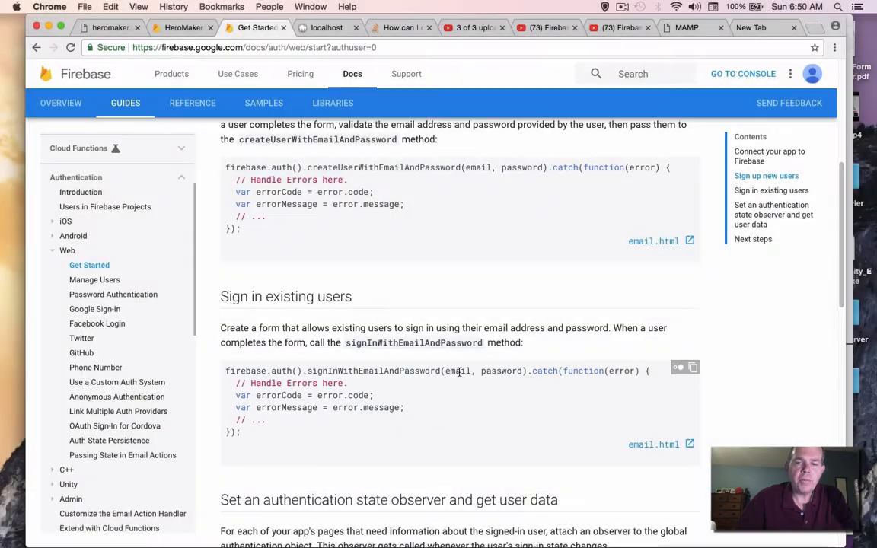
double_click(456, 371)
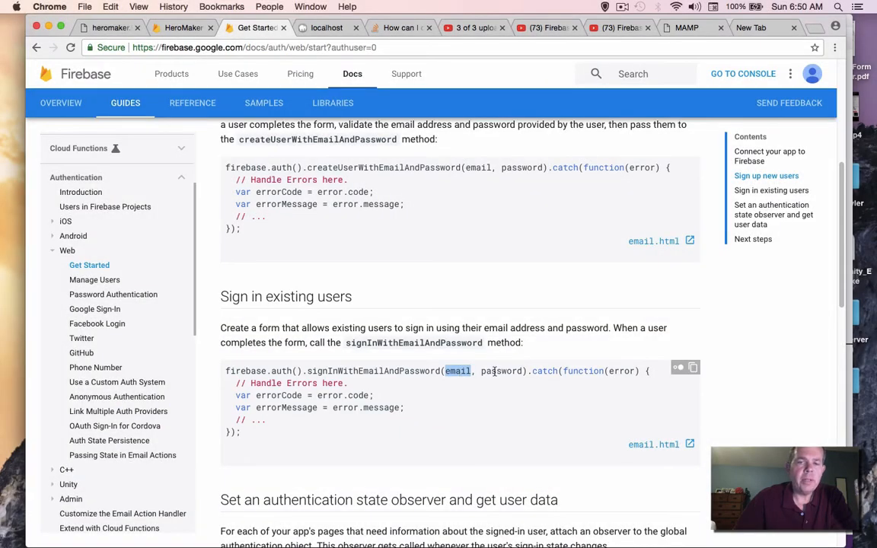
double_click(501, 372)
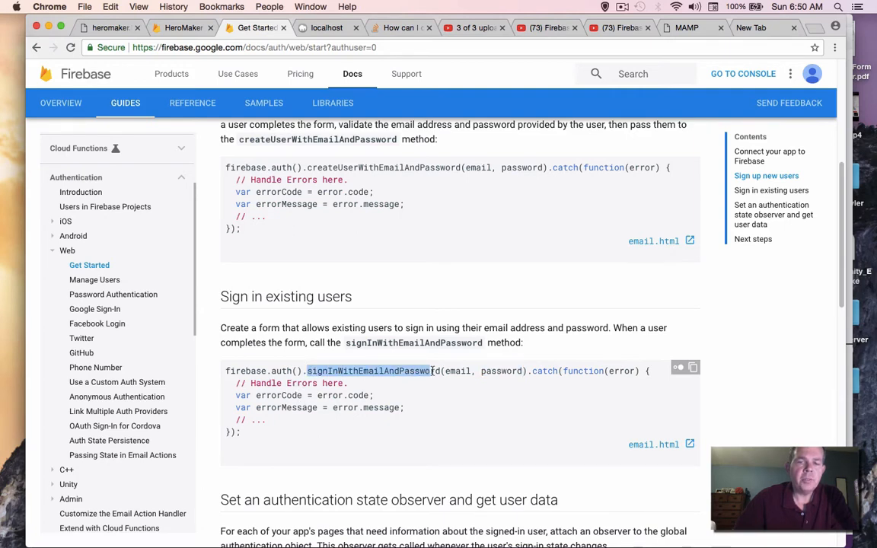
left_click_drag(434, 371, 228, 383)
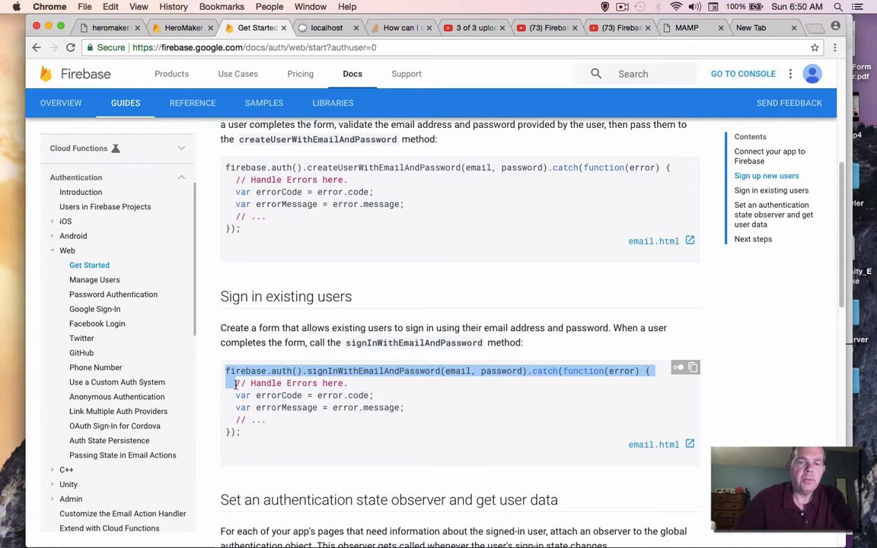
mouse_move(694, 367)
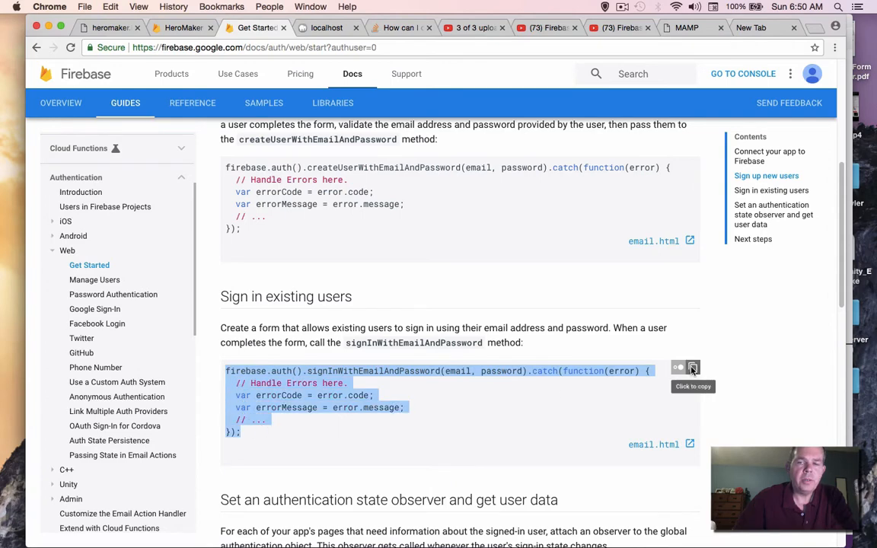
left_click(692, 367)
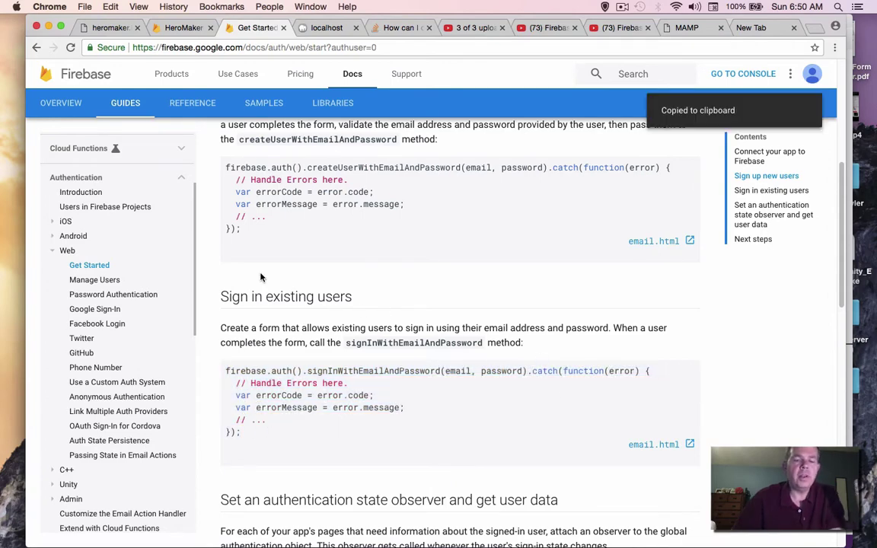
key("cmd+tab")
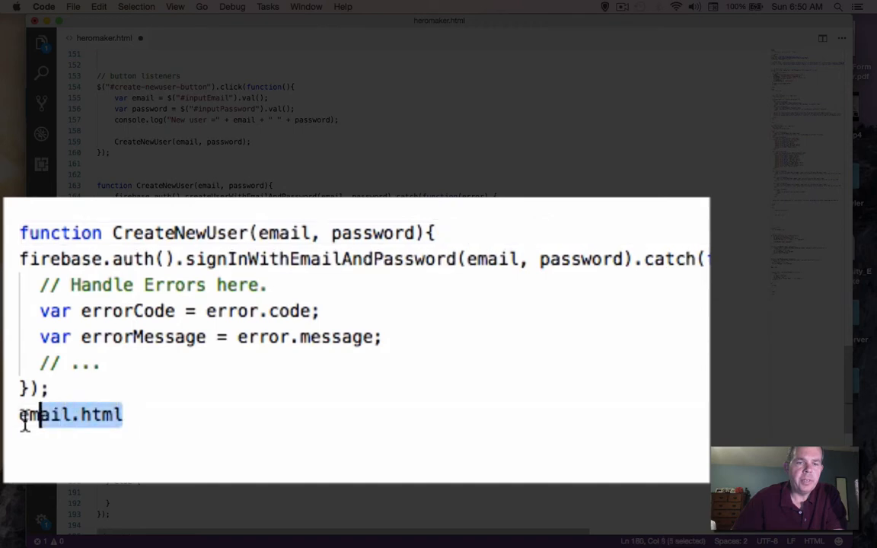
Wrap the pasted snippet in function SignIn(email, password){ } and add console.log(errorMessage);.
key("Delete")
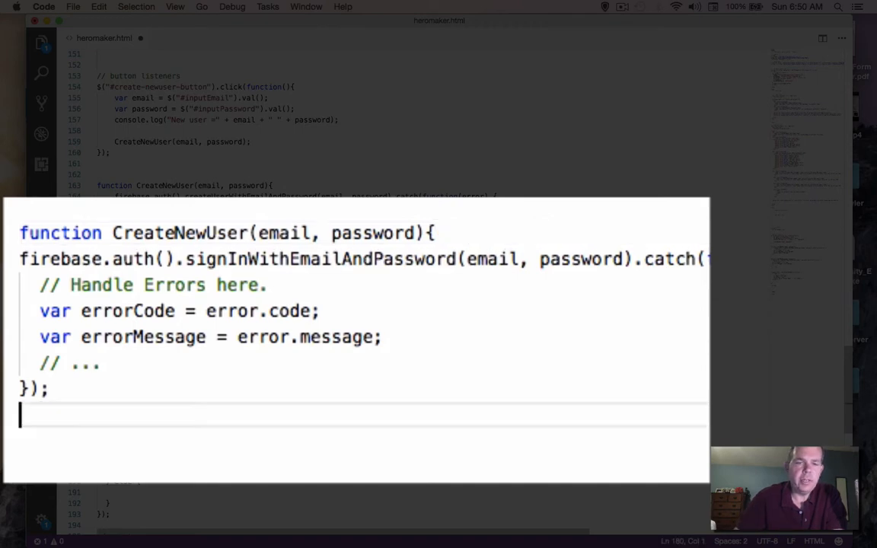
type("}")
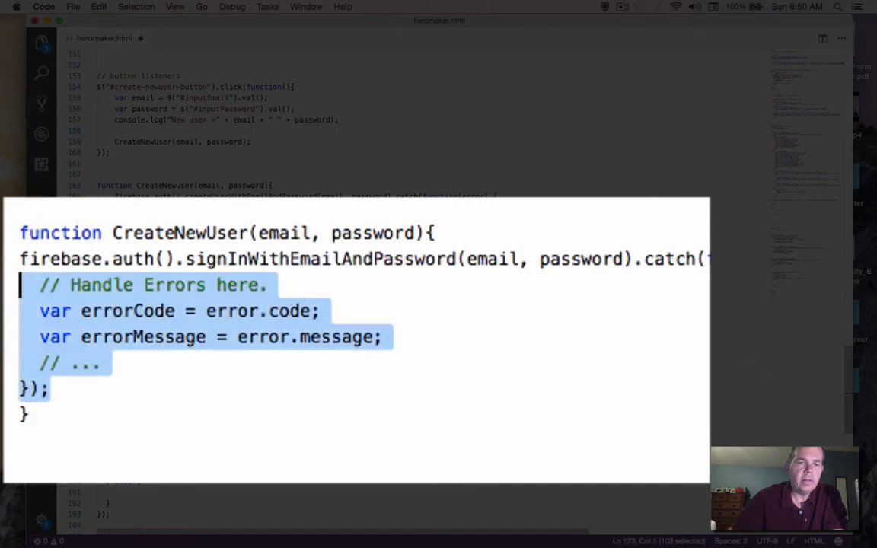
left_click(103, 337)
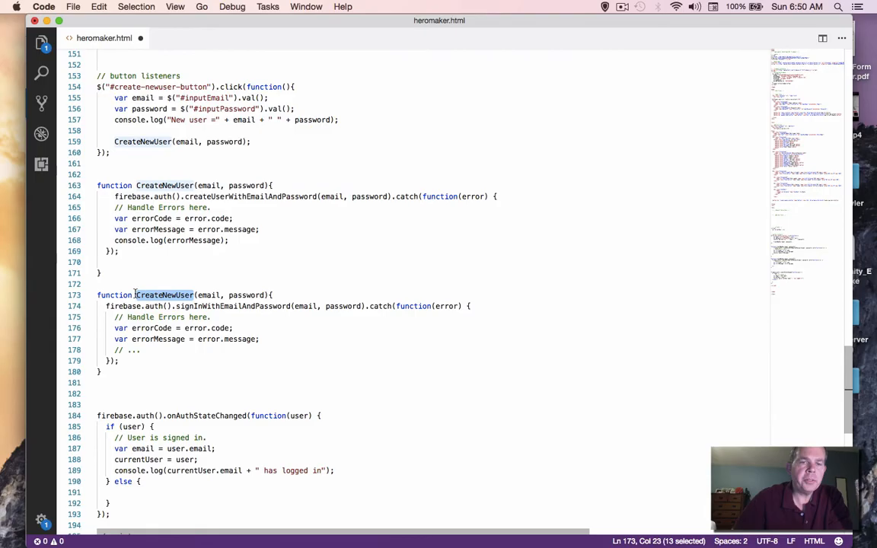
type("Si")
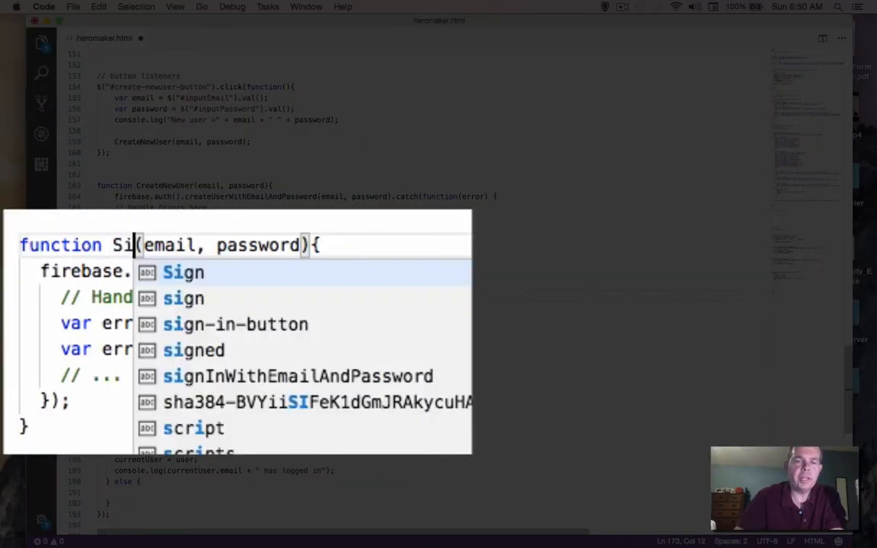
type("gnIn")
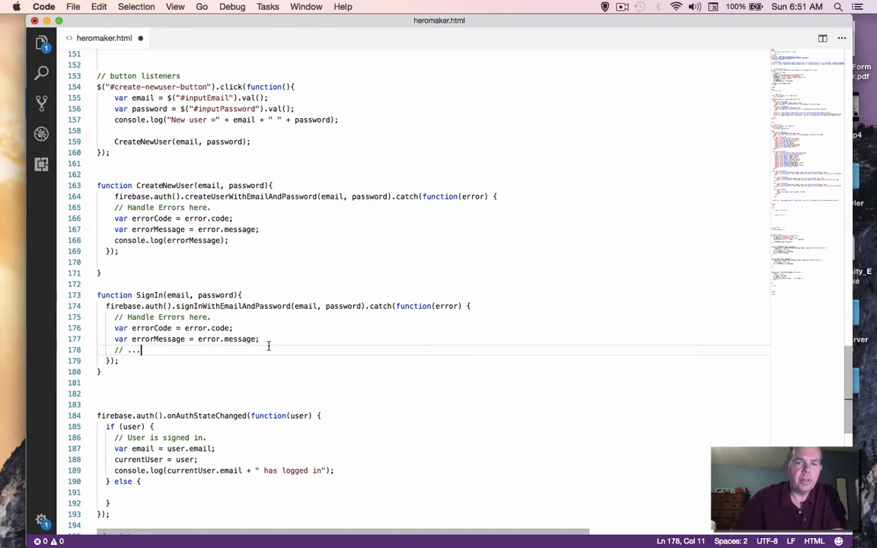
type("console.log(errorMessage);")
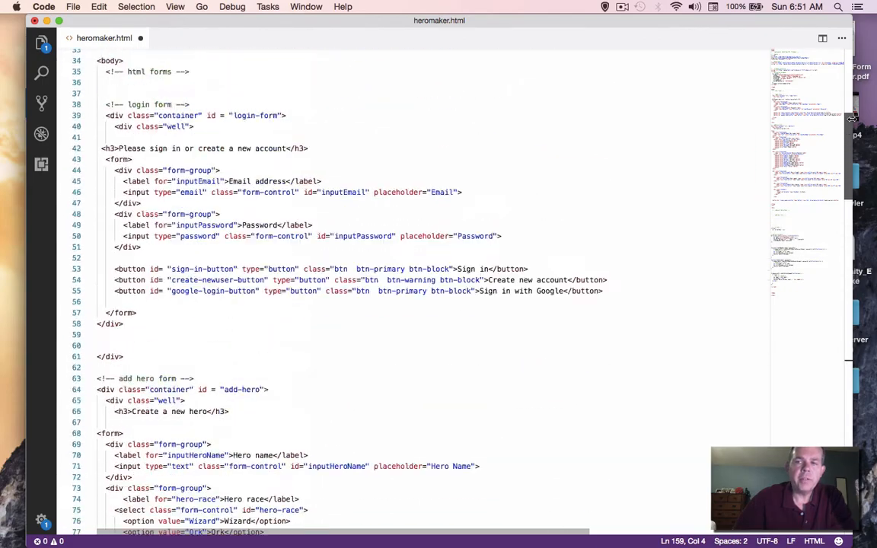
scroll("down", 3)
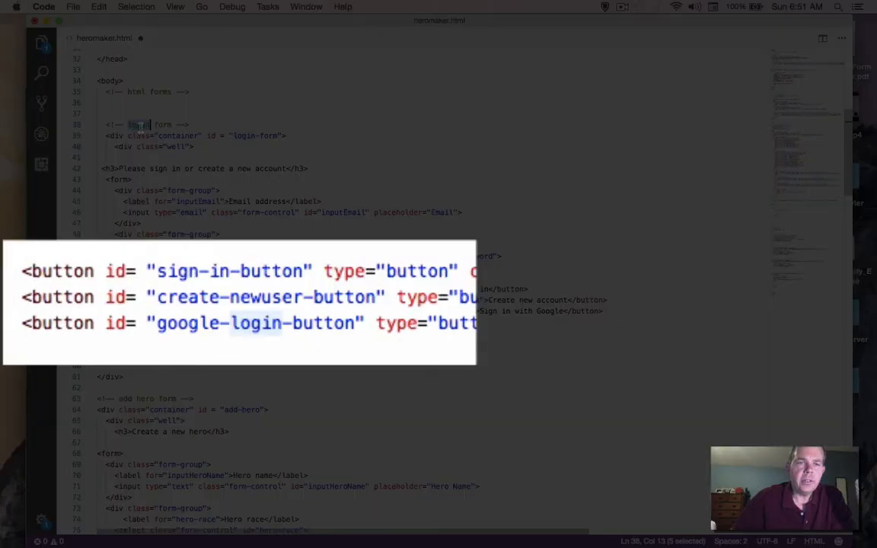
mouse_move(165, 277)
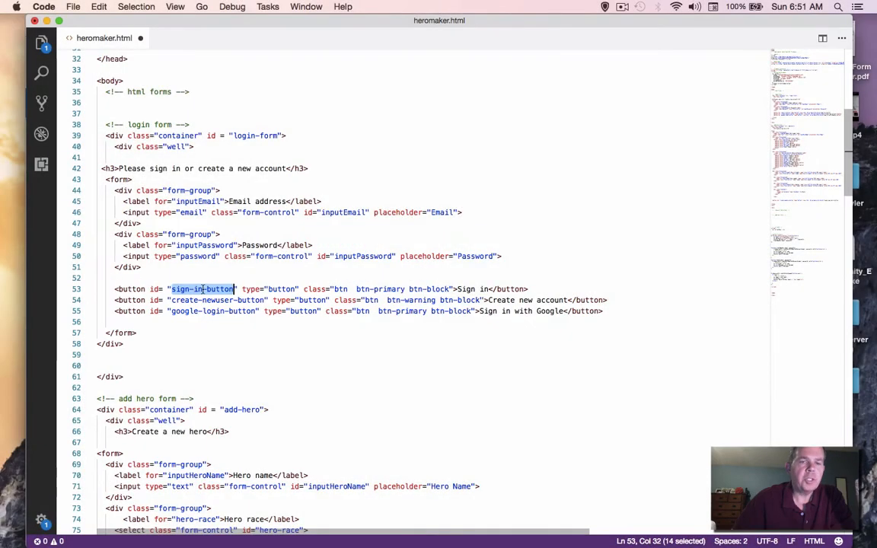
right_click(201, 289)
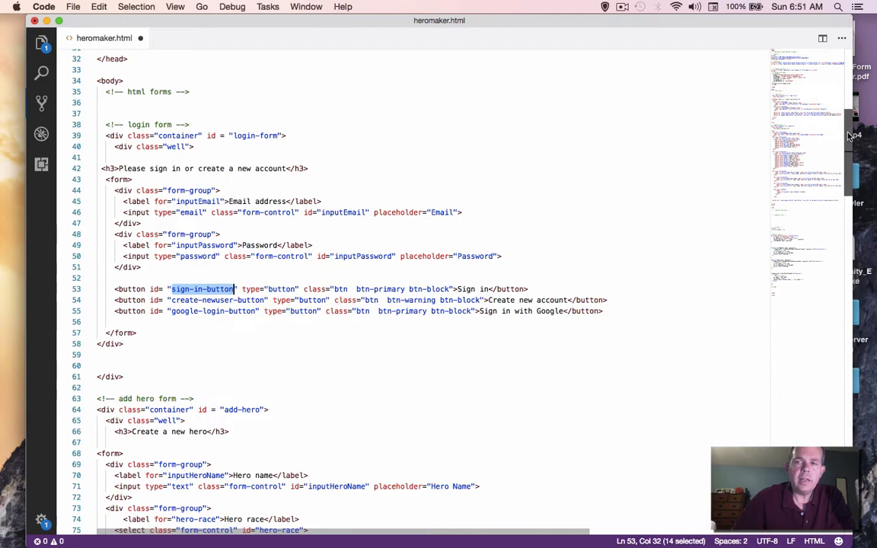
scroll("down", 3)
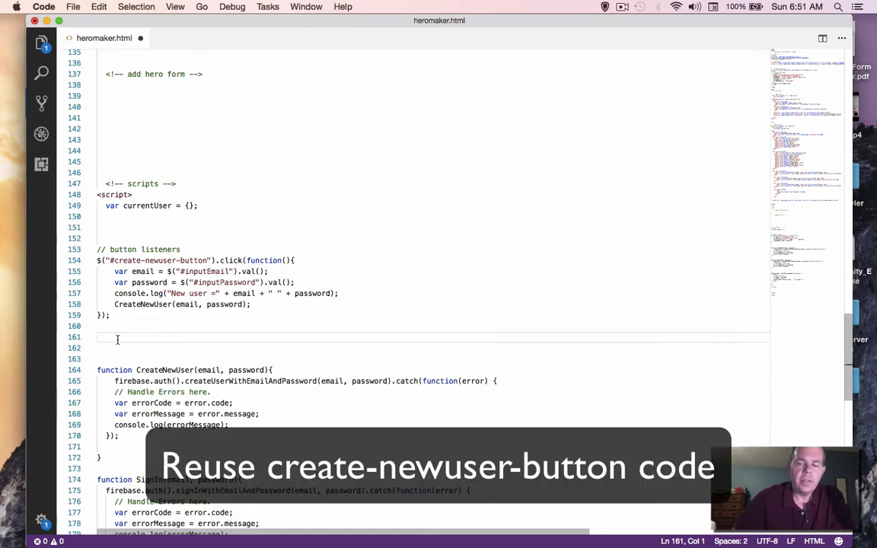
Duplicate the new-user click listener and point the copy at #sign-in-button.
type("sign-in-button")
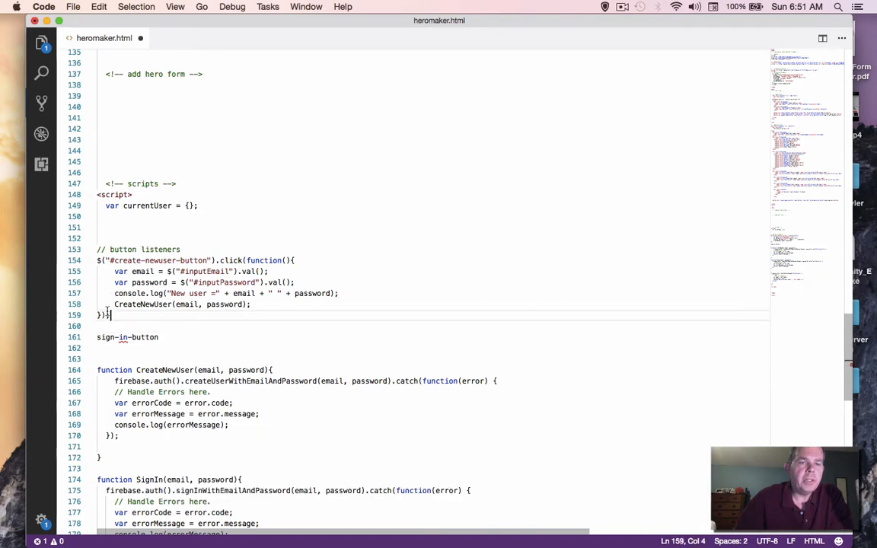
right_click(191, 292)
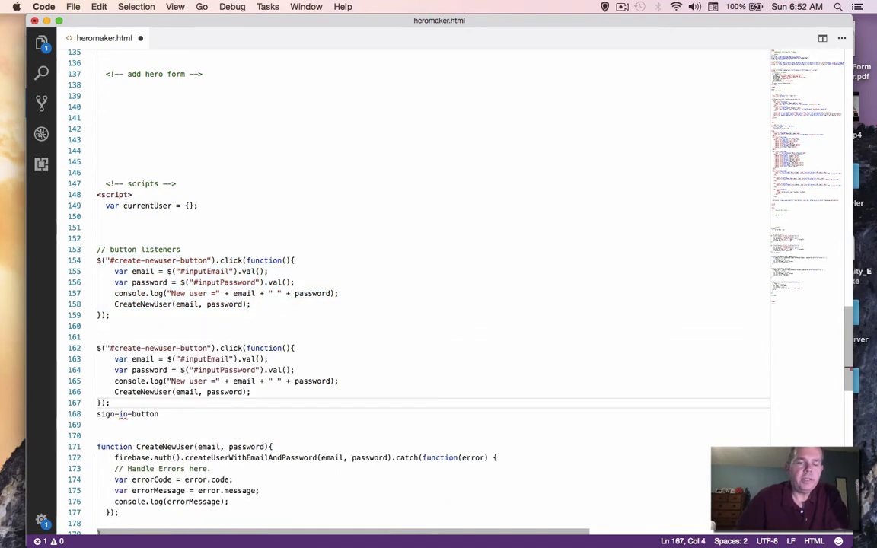
double_click(122, 414)
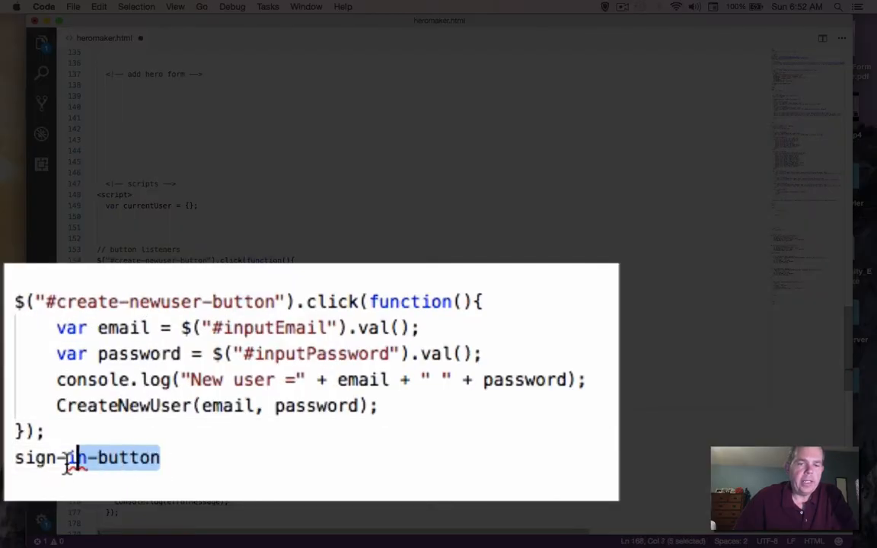
right_click(76, 457)
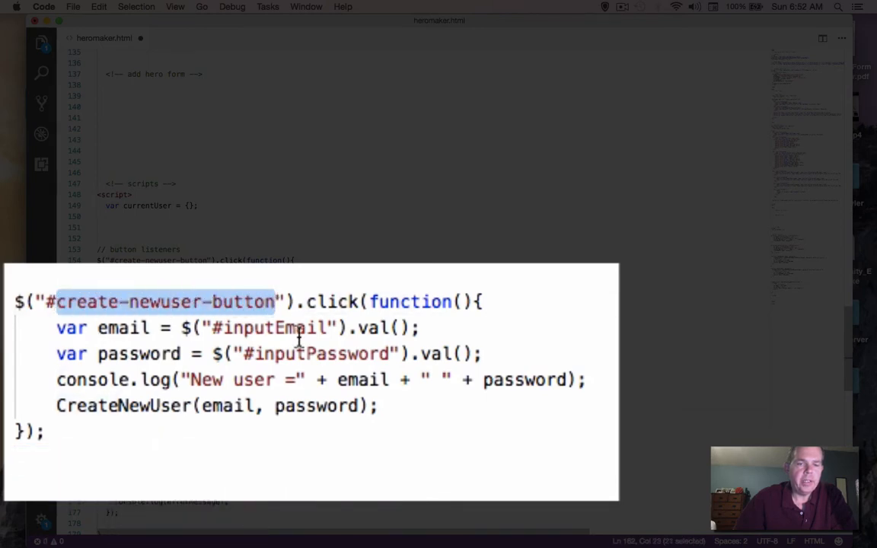
type("sign-in-button")
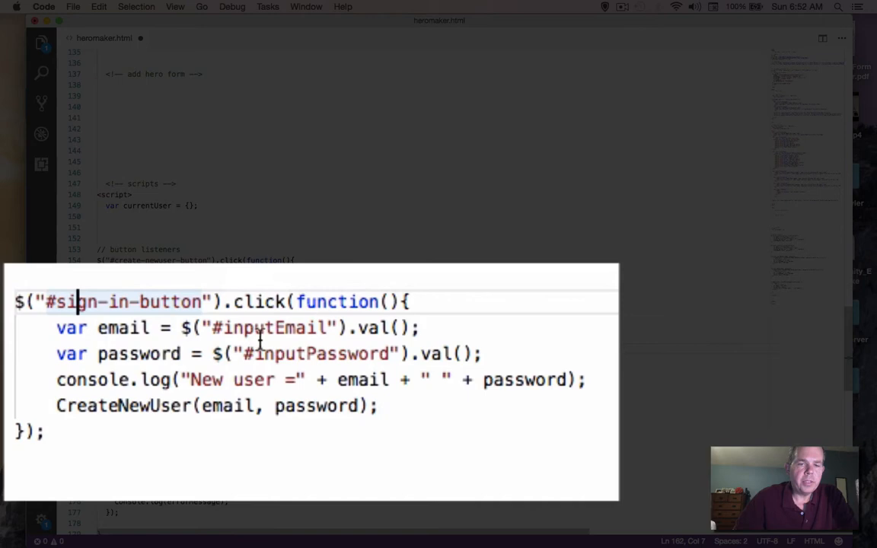
left_click(265, 329)
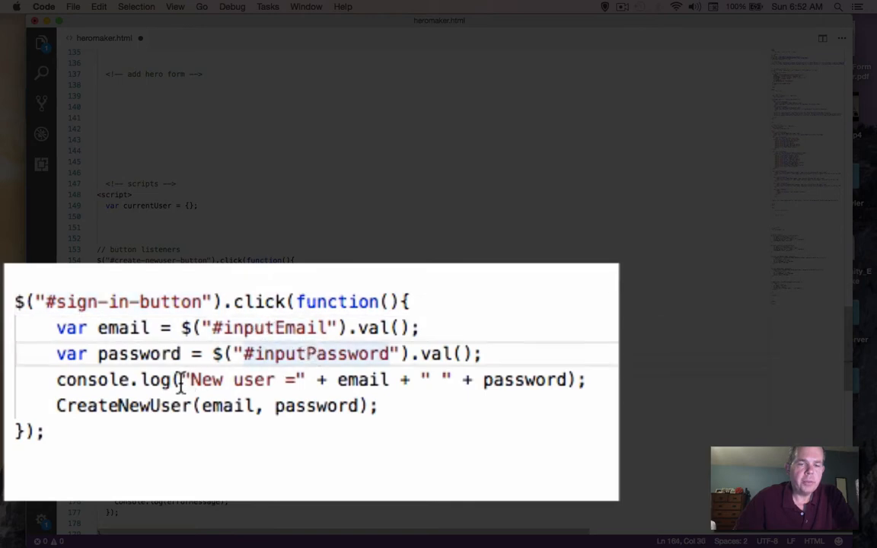
Make the copied listener log 'Existing user' and call SignIn instead of CreateNewUser.
double_click(204, 379)
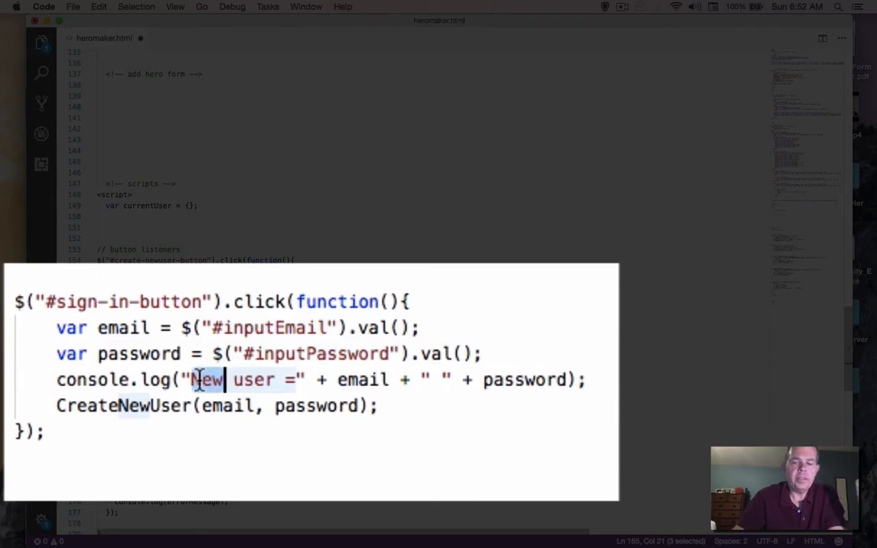
type("Existing")
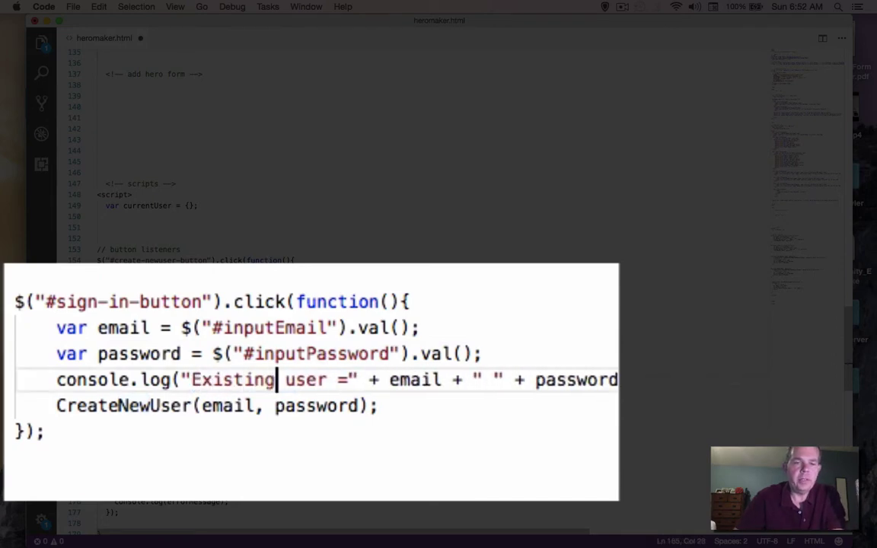
double_click(122, 405)
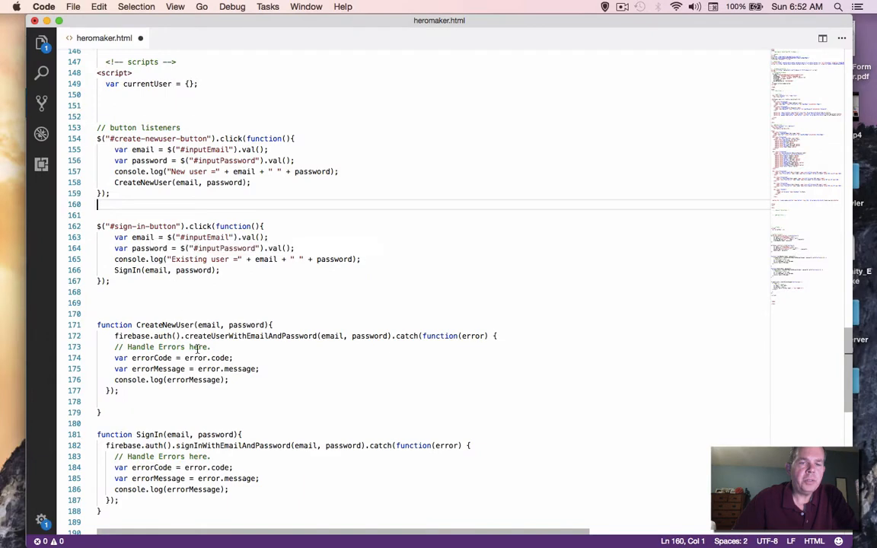
scroll("down", 3)
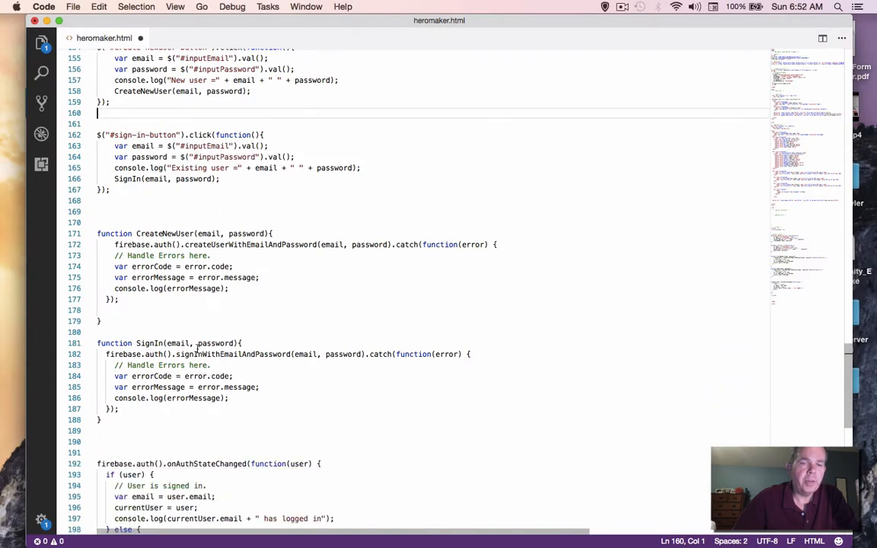
mouse_move(240, 308)
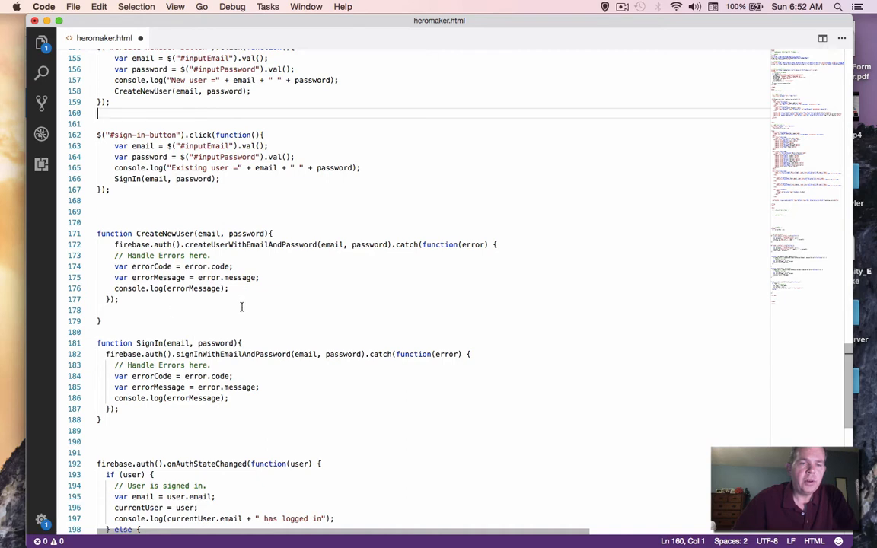
Add alert(errorMessage) to CreateNewUser's error handler.
left_click(230, 289)
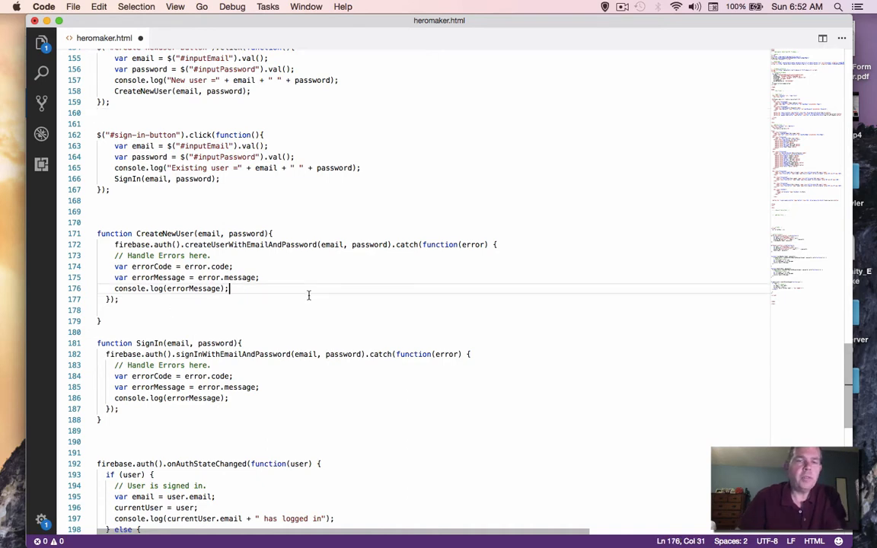
type("alert(")
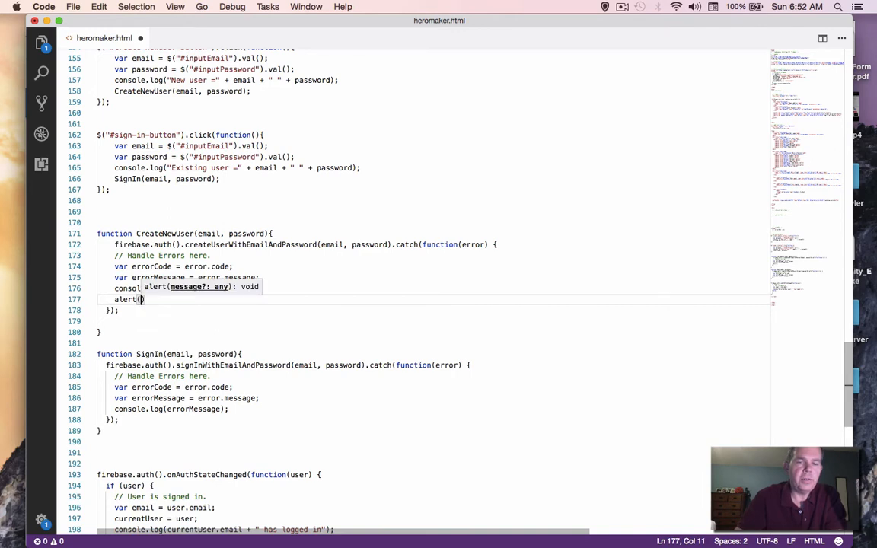
type("errorMessage")
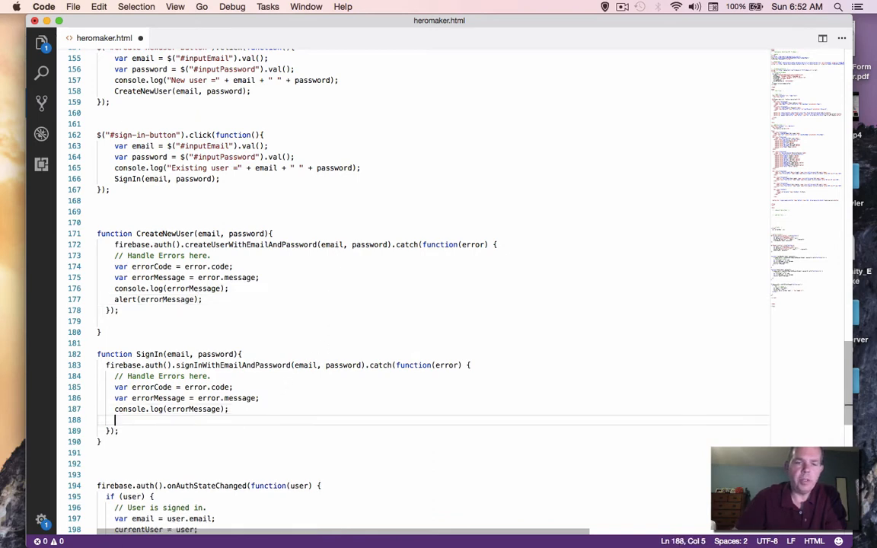
type("alert")
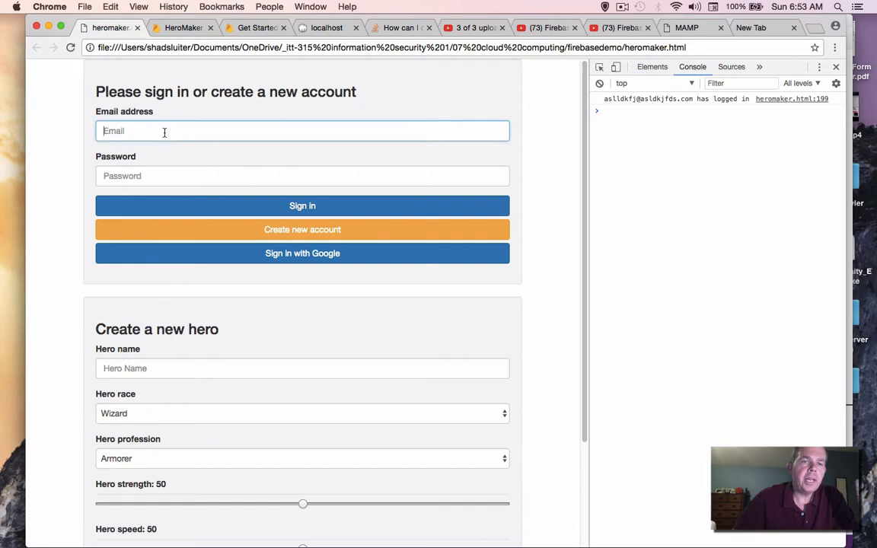
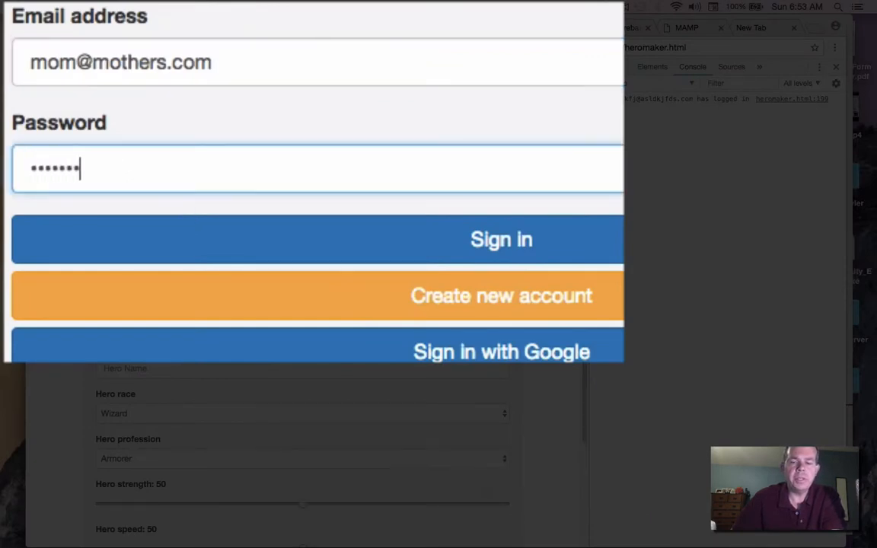
Create and sign in a 'mom' test account, create a second account, then view the Firebase users list.
left_click(301, 228)
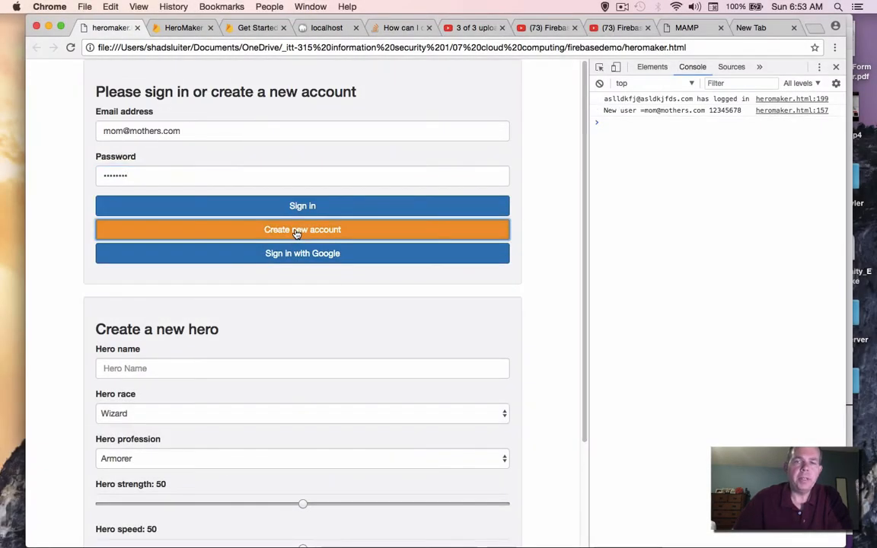
left_click(301, 206)
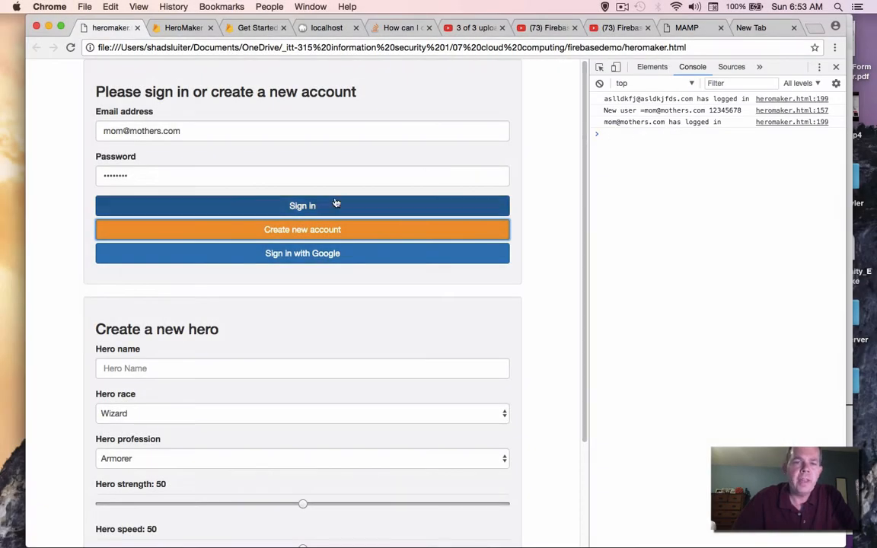
mouse_move(238, 192)
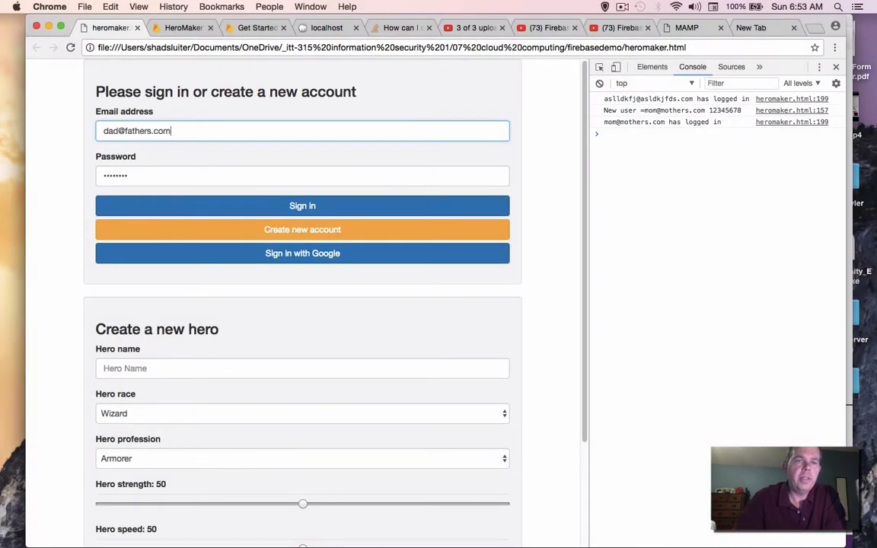
mouse_move(271, 234)
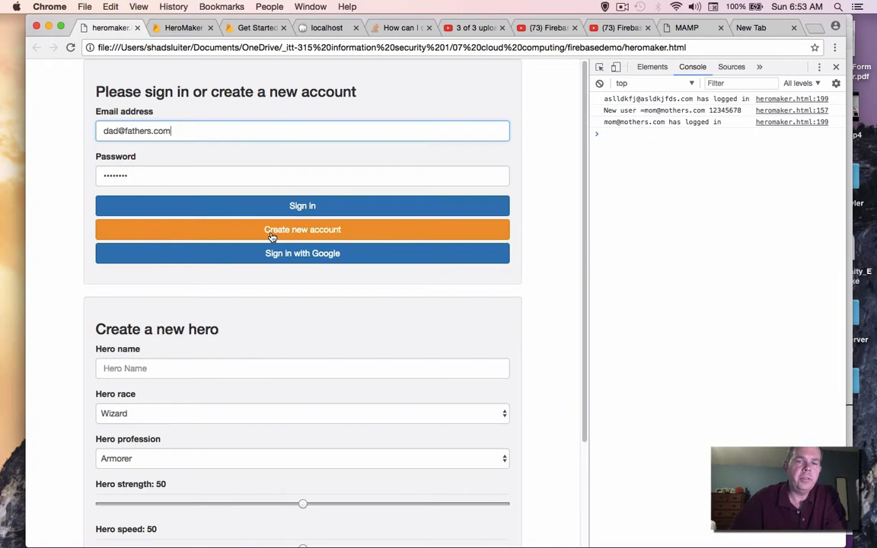
left_click(301, 228)
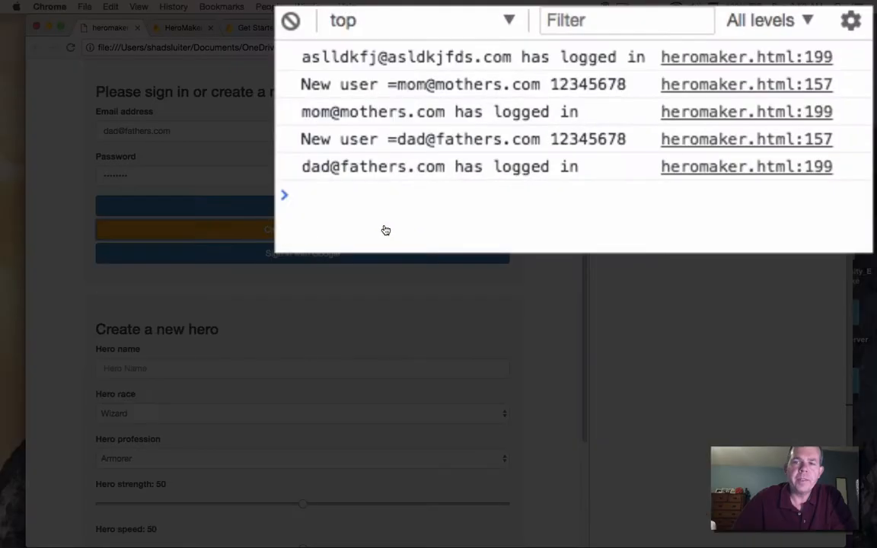
mouse_move(403, 125)
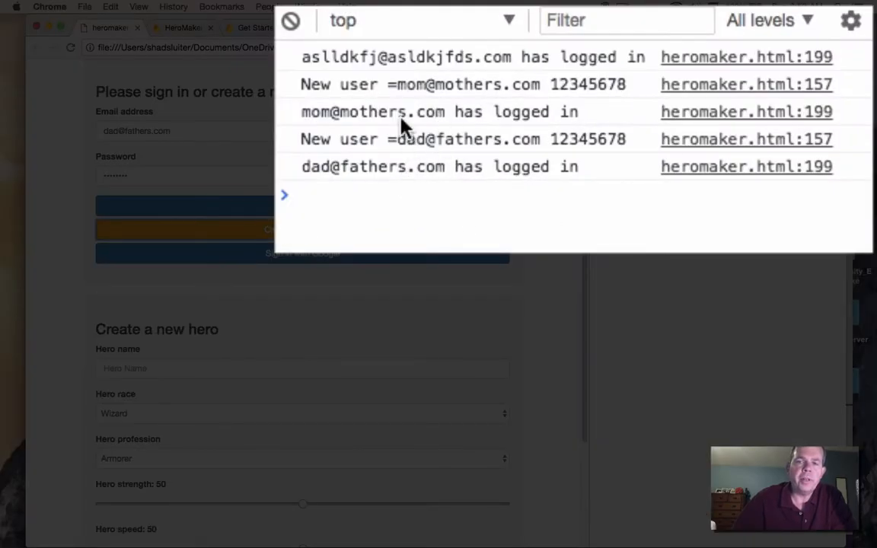
left_click(170, 27)
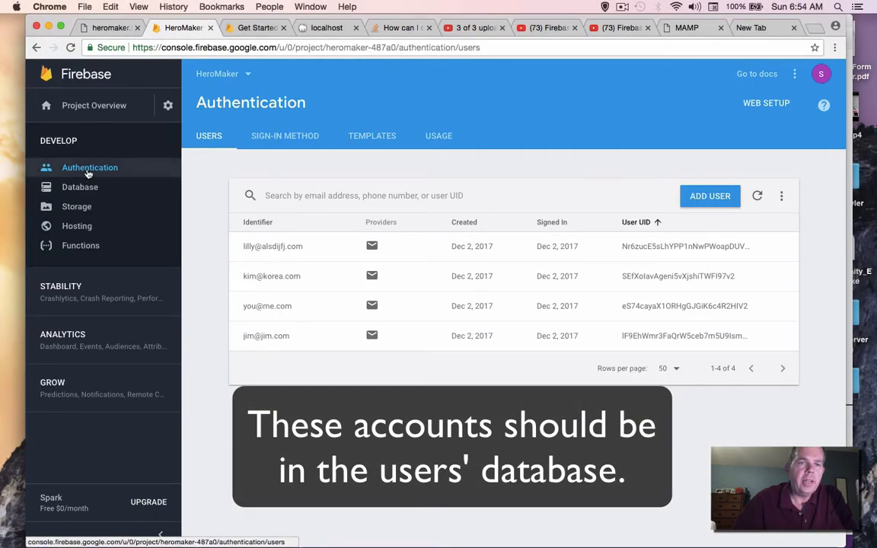
mouse_move(219, 216)
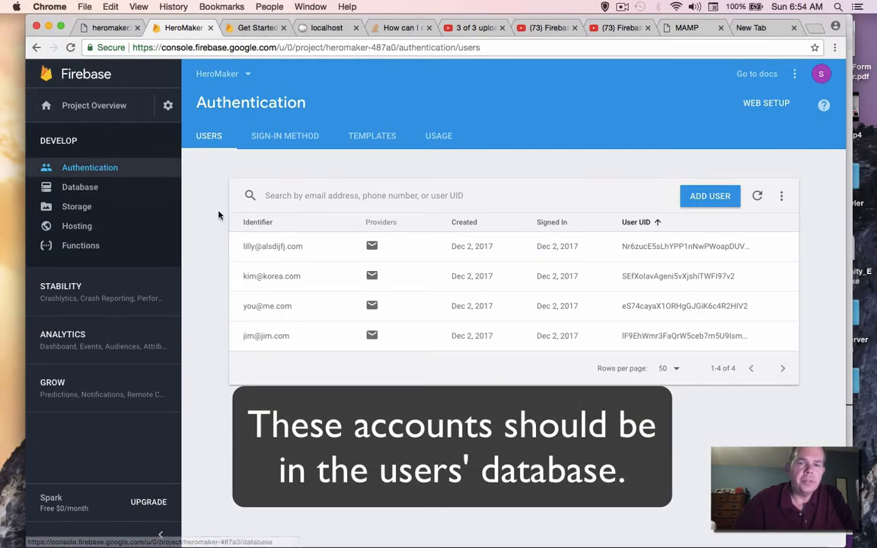
left_click(757, 197)
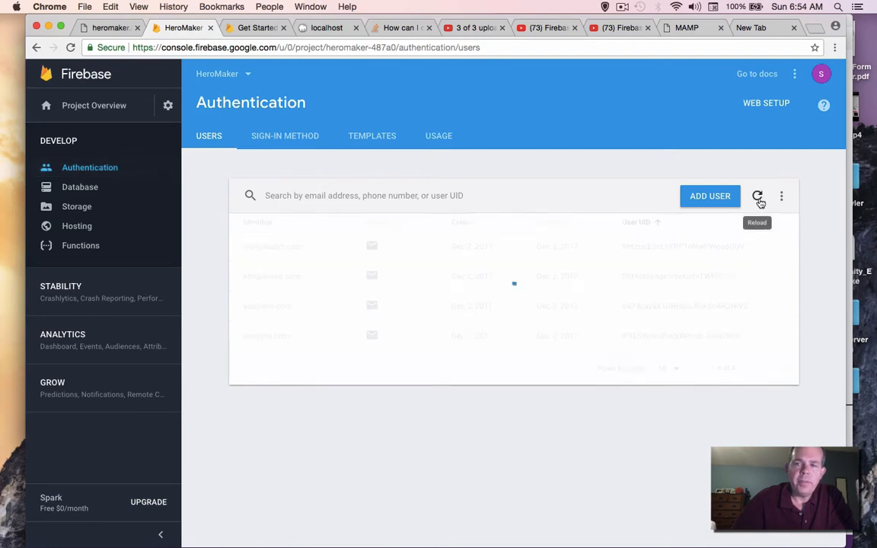
left_click(756, 195)
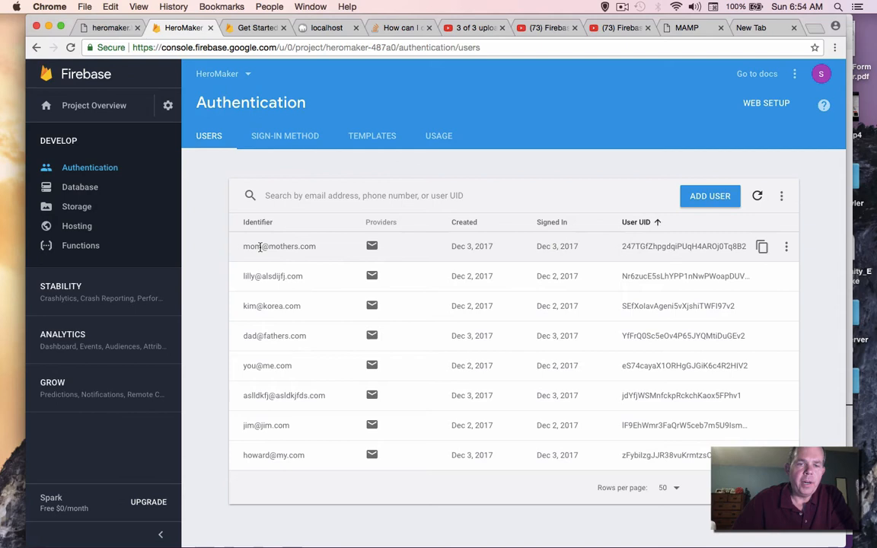
mouse_move(259, 350)
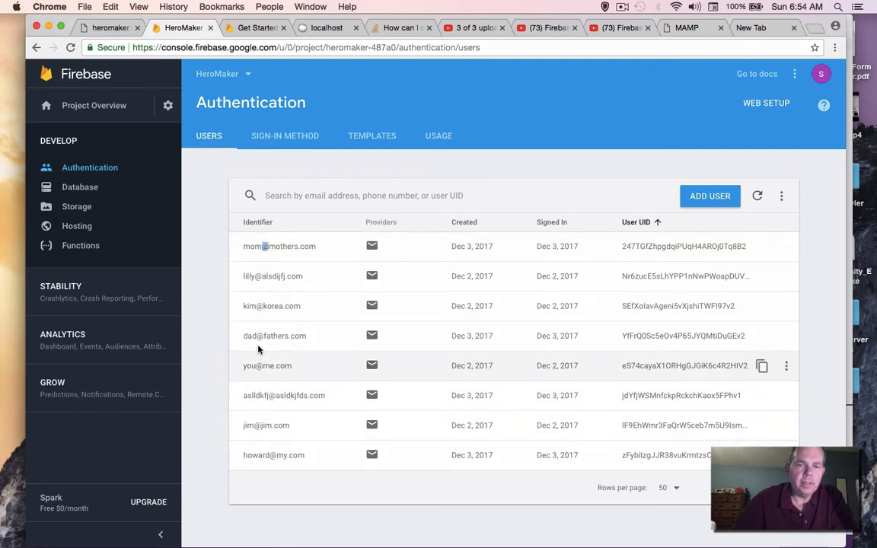
mouse_move(256, 336)
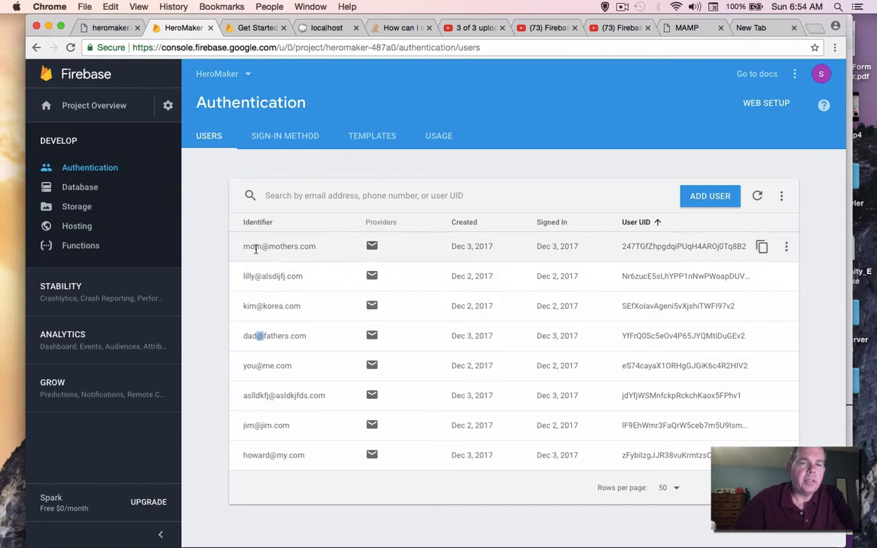
mouse_move(252, 259)
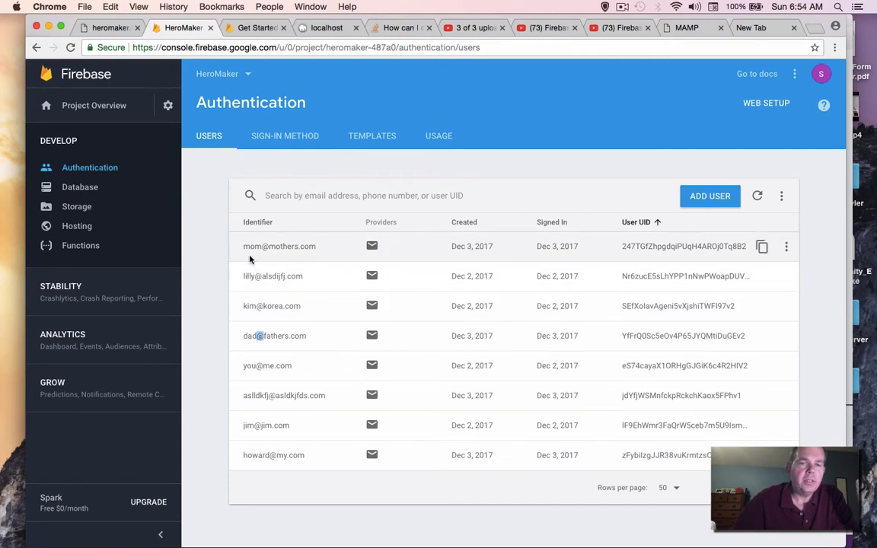
left_click(99, 28)
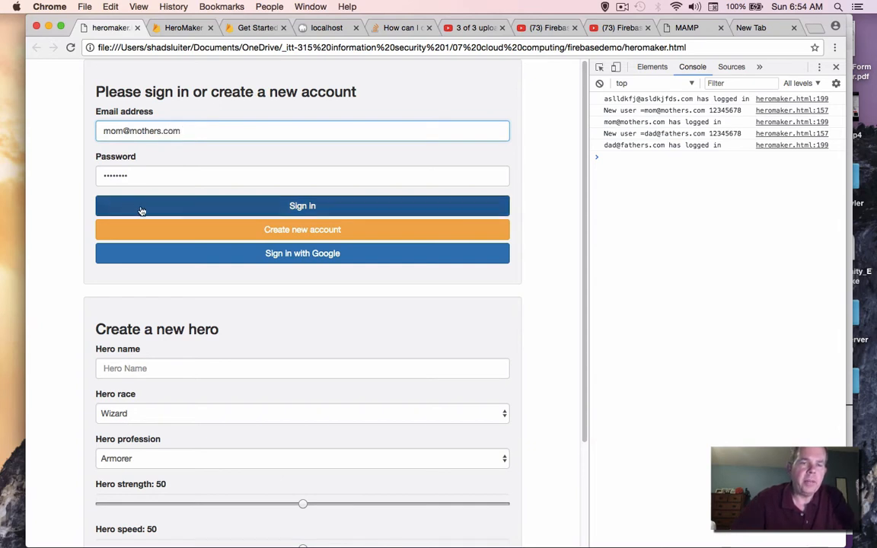
left_click(302, 176)
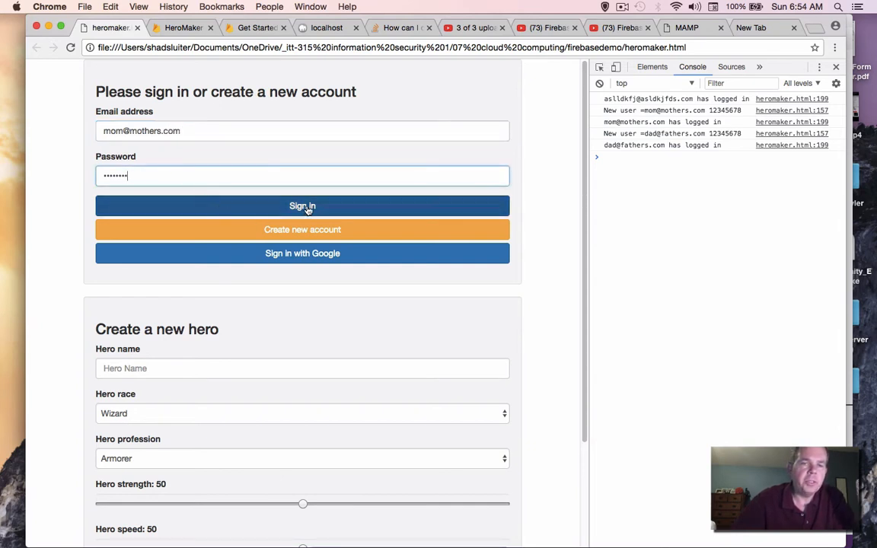
left_click(301, 206)
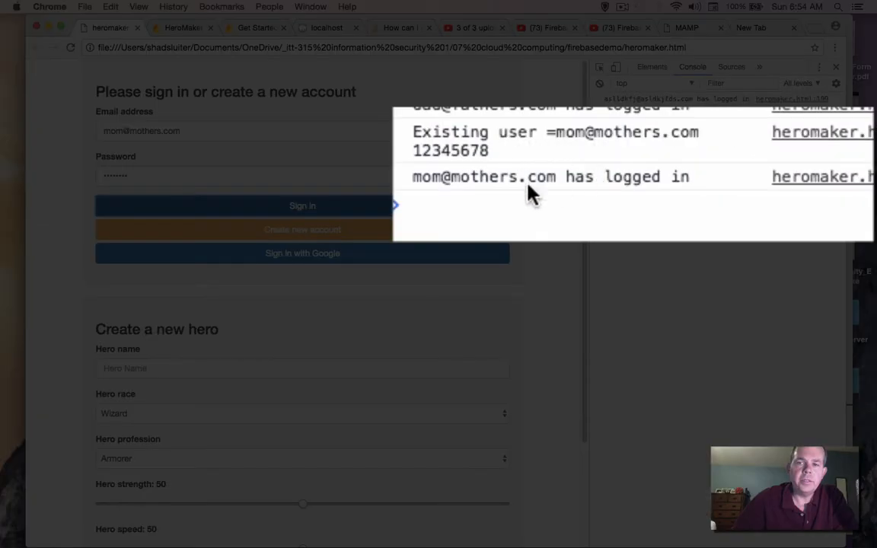
mouse_move(276, 252)
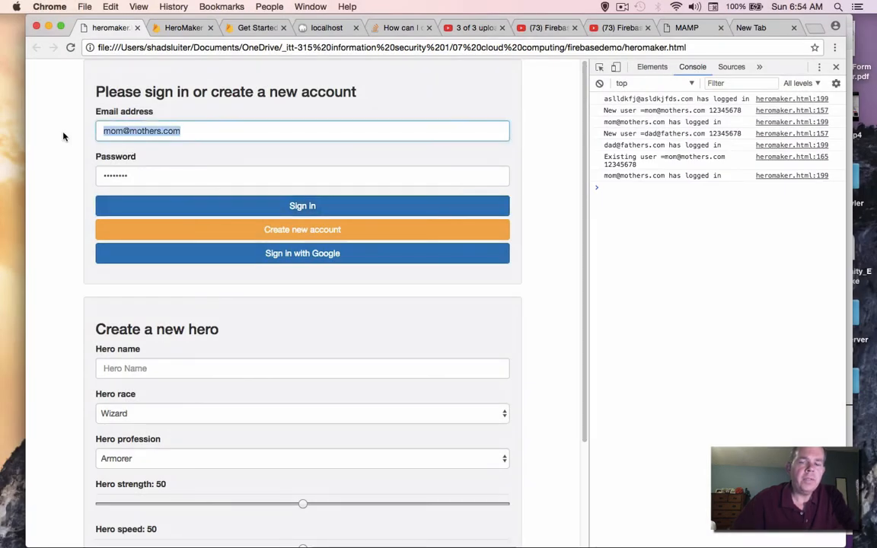
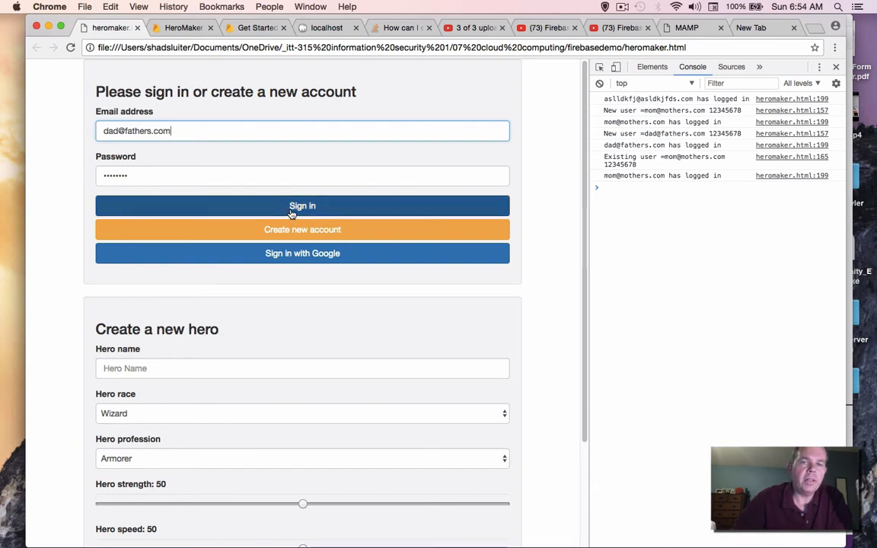
left_click(301, 206)
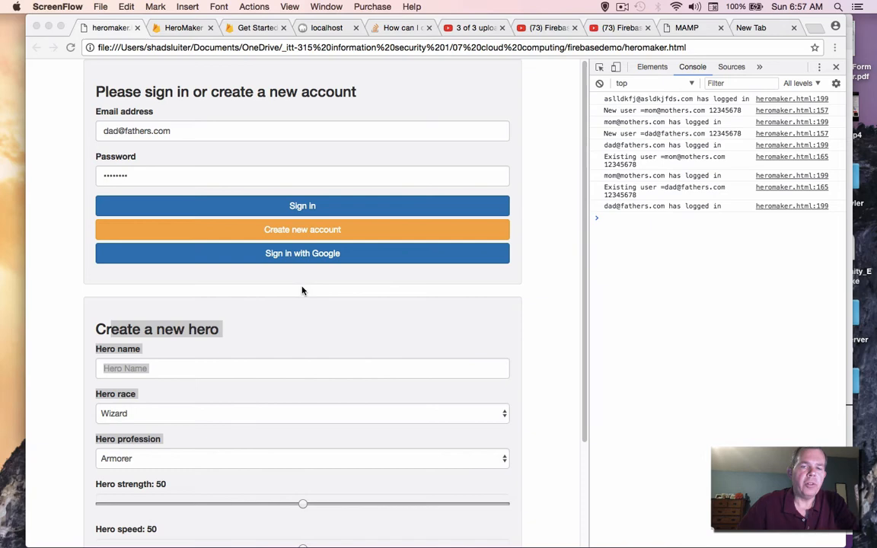
mouse_move(159, 203)
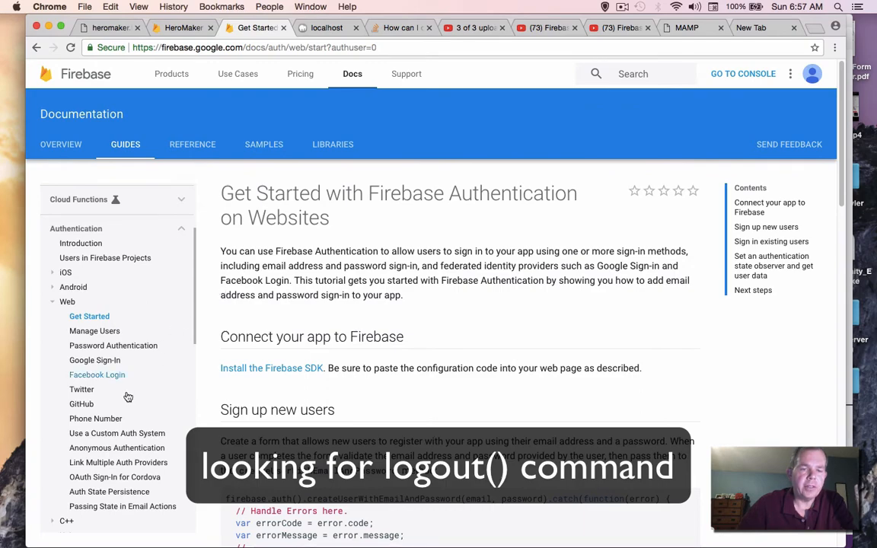
Search the Firebase docs for 'signout' and 'logout' with no results, then switch to an empty tab.
scroll("down", 3)
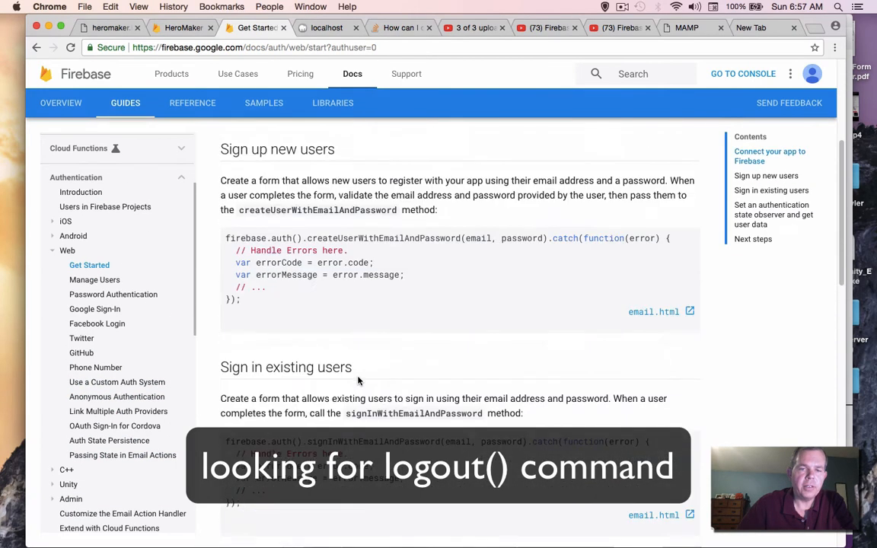
scroll("down", 3)
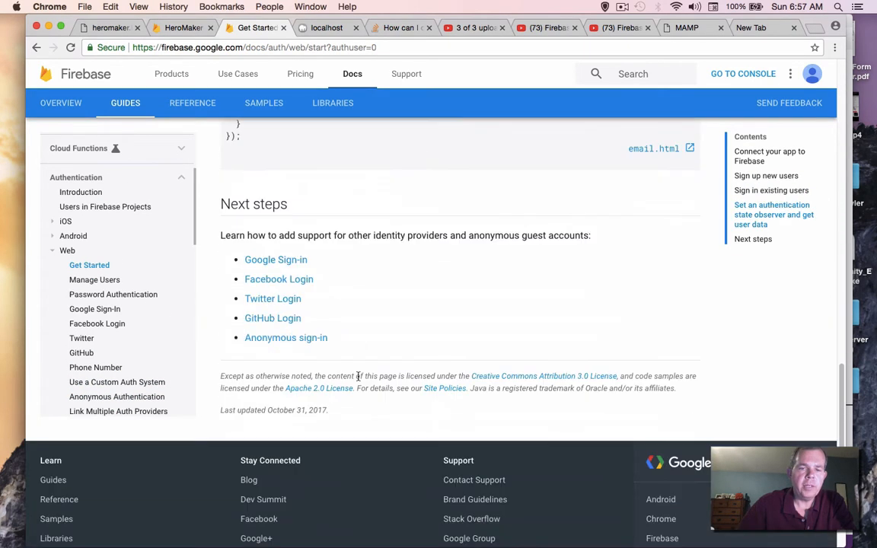
scroll("down", 3)
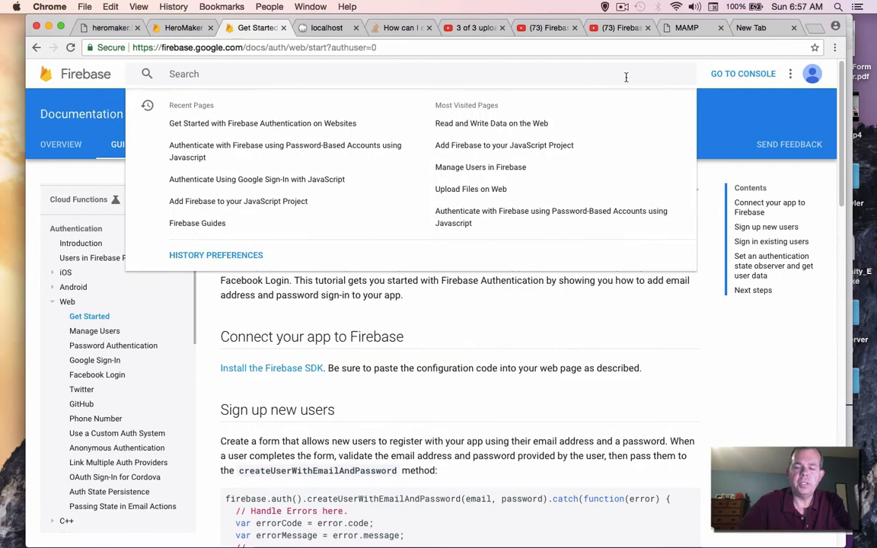
type("signout")
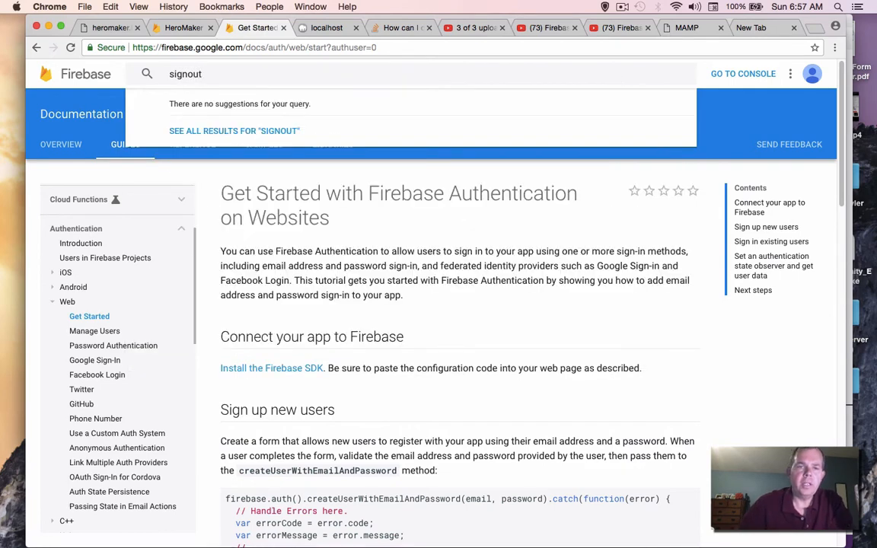
type("l")
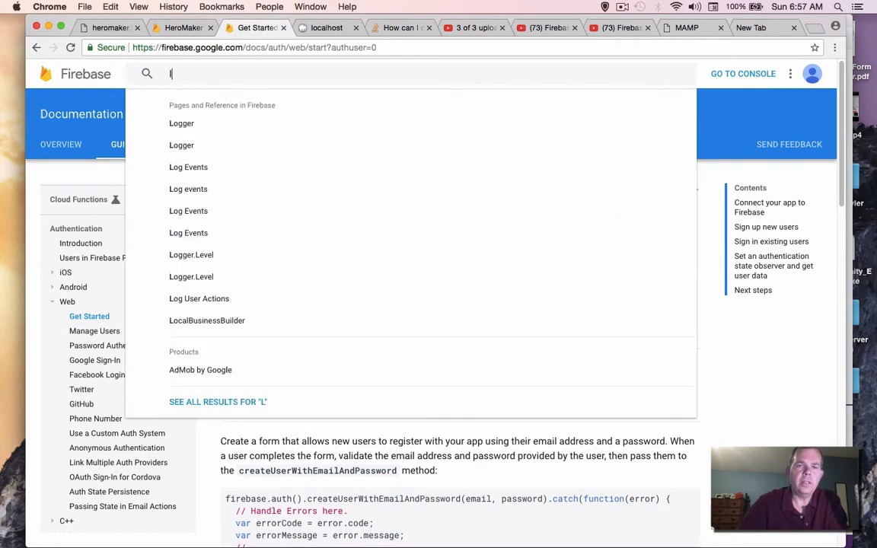
type("ogout")
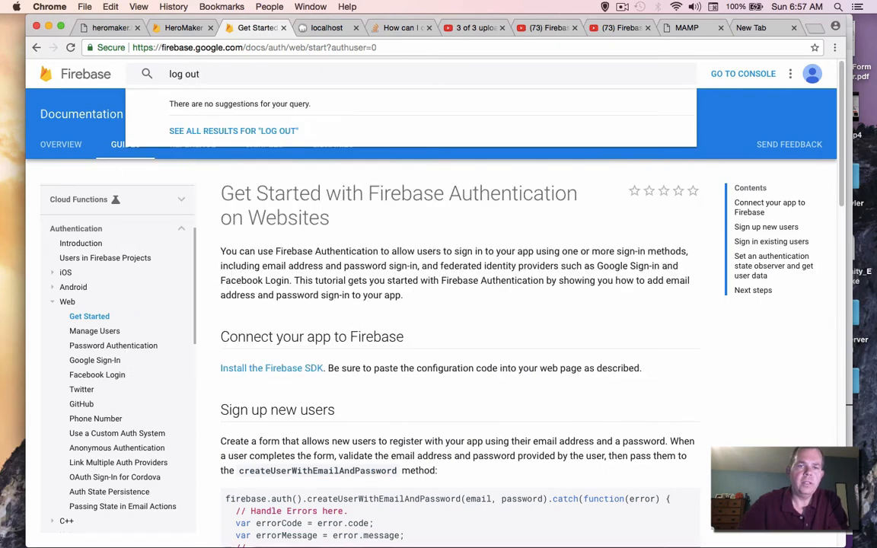
left_click(750, 27)
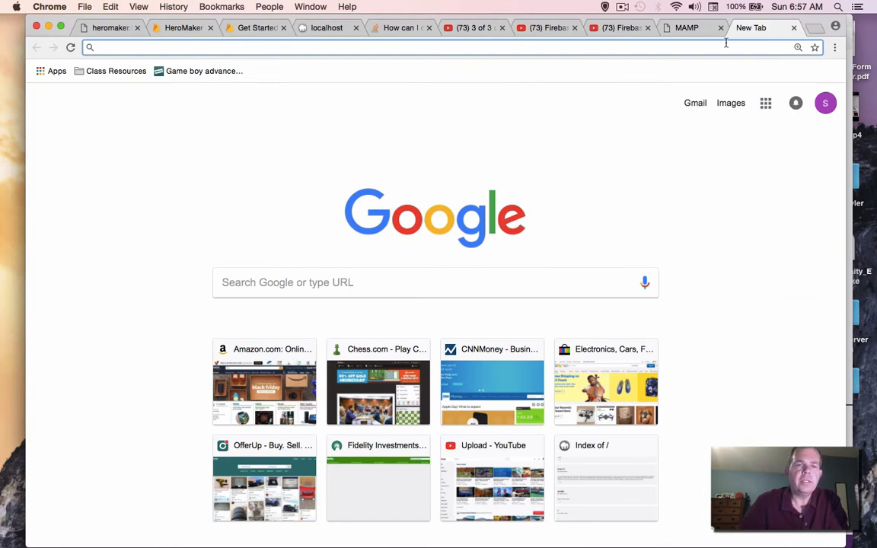
Google 'firebase logout' and copy FirebaseAuth.signOut() from the Stack Overflow answer.
type("firebase-database")
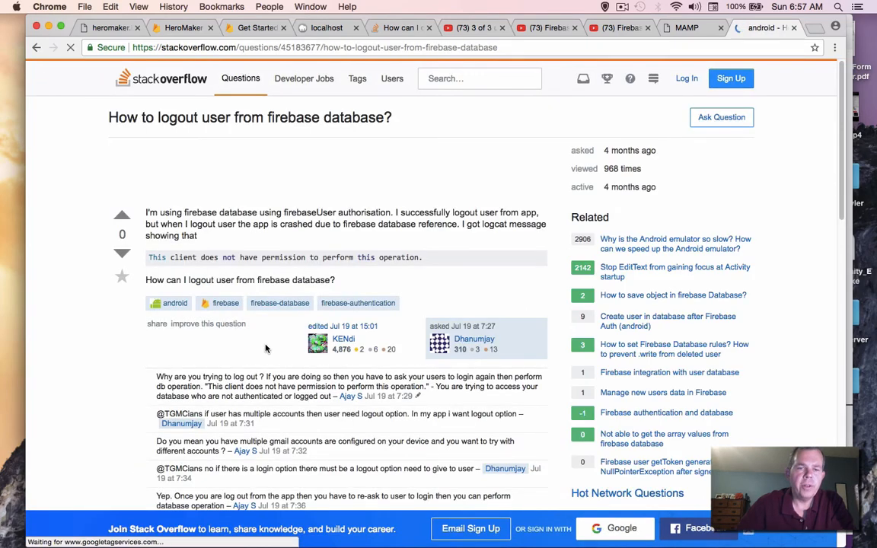
scroll("down", 3)
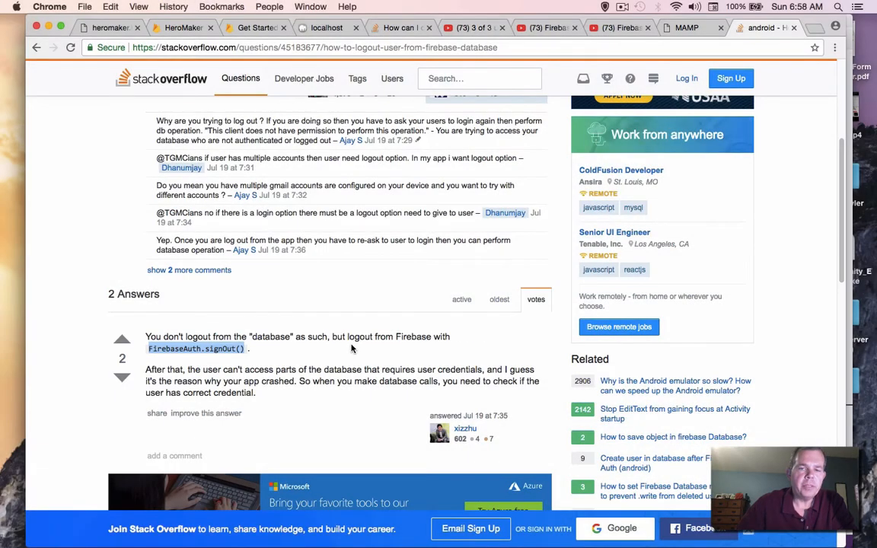
right_click(196, 349)
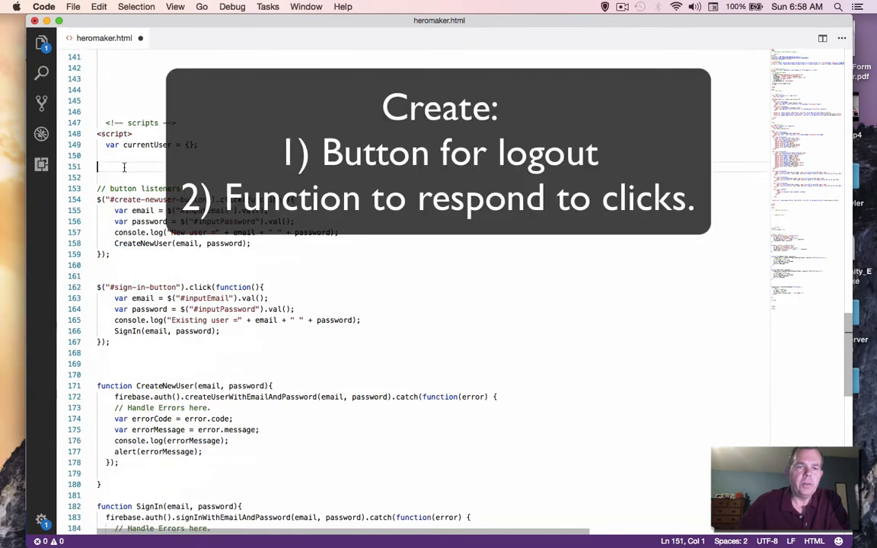
Paste FirebaseAuth.signOut() below the sign-in listener as a // comment and scroll to the login form.
left_click(150, 265)
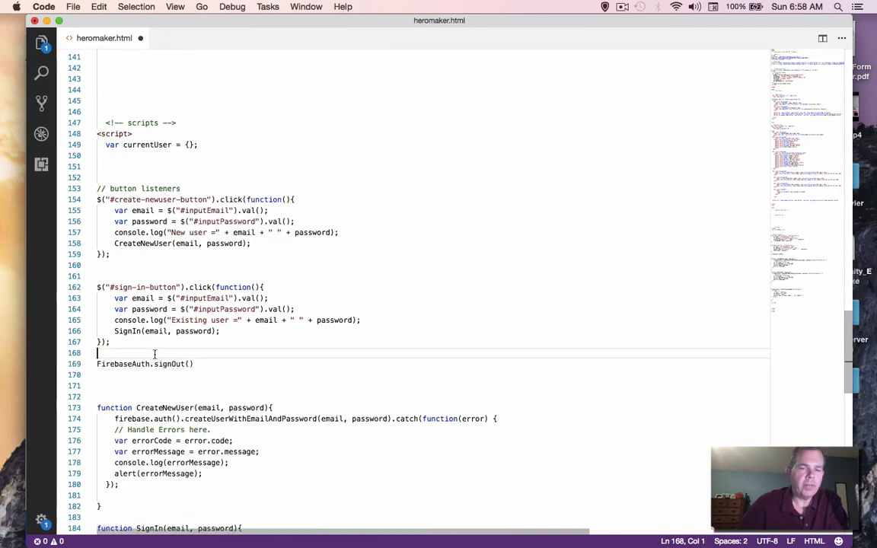
type("//")
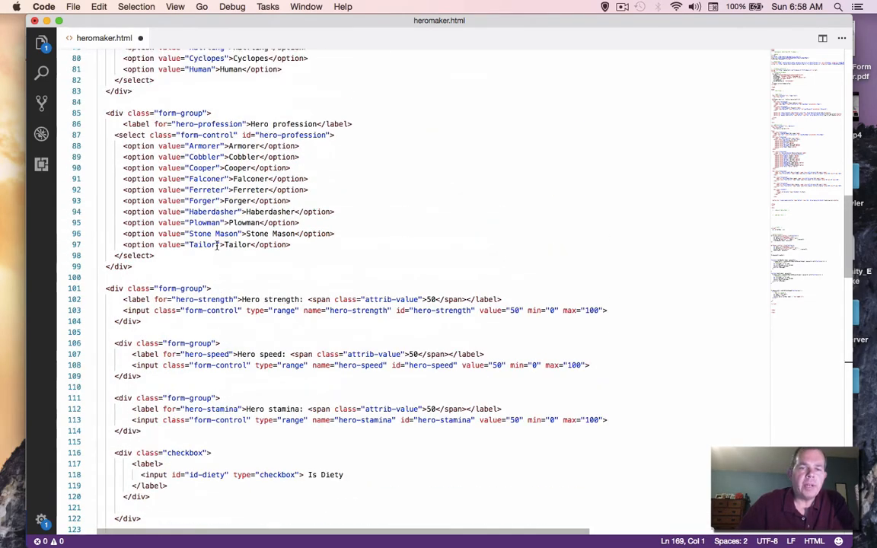
scroll("down", 3)
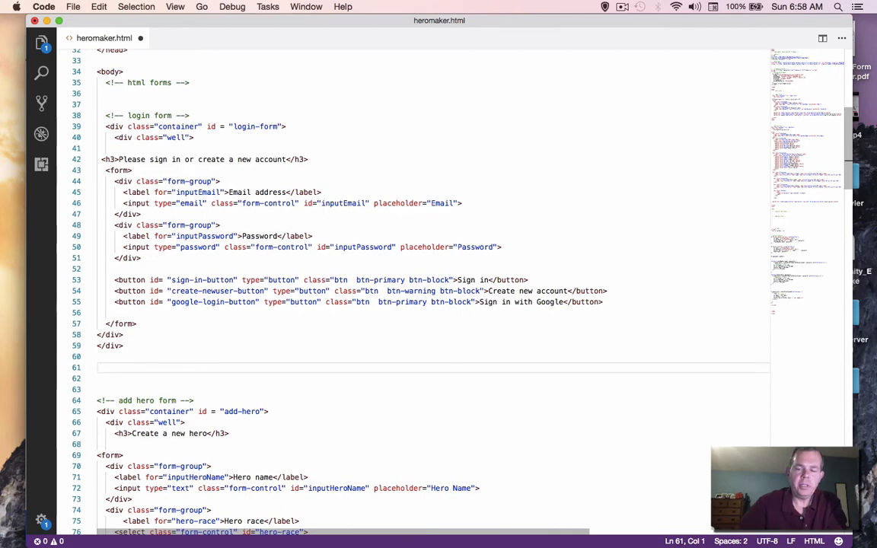
Write a div with id logout-form and an hr separator below the login form in heromaker.html.
type("<div")
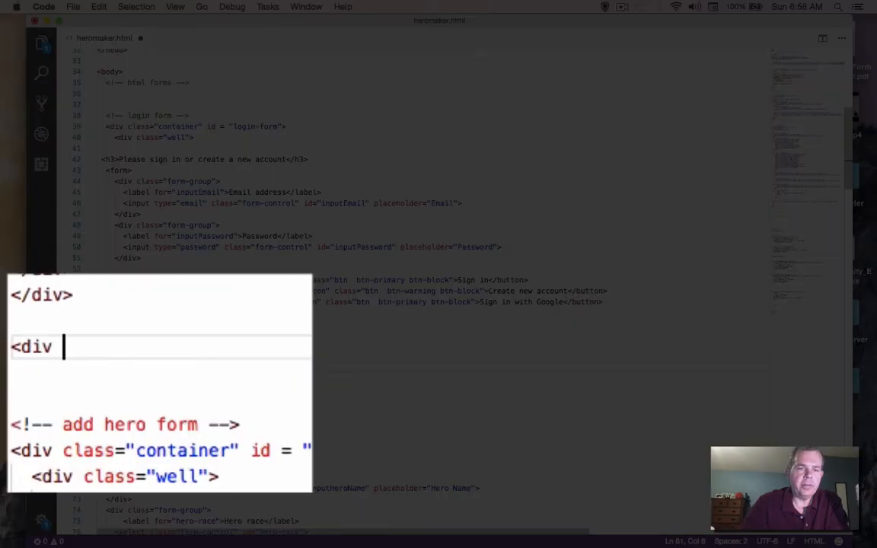
type("id")
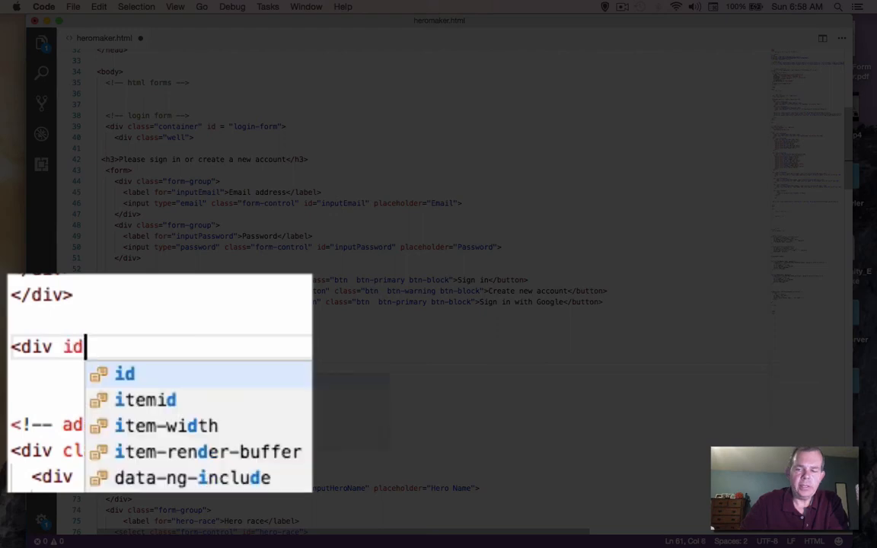
type("=\"lo")
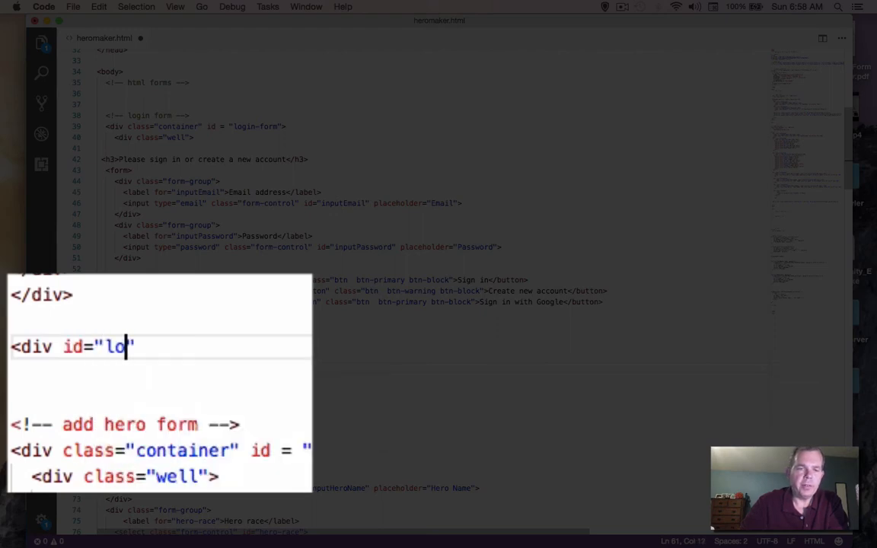
type("gout-form")
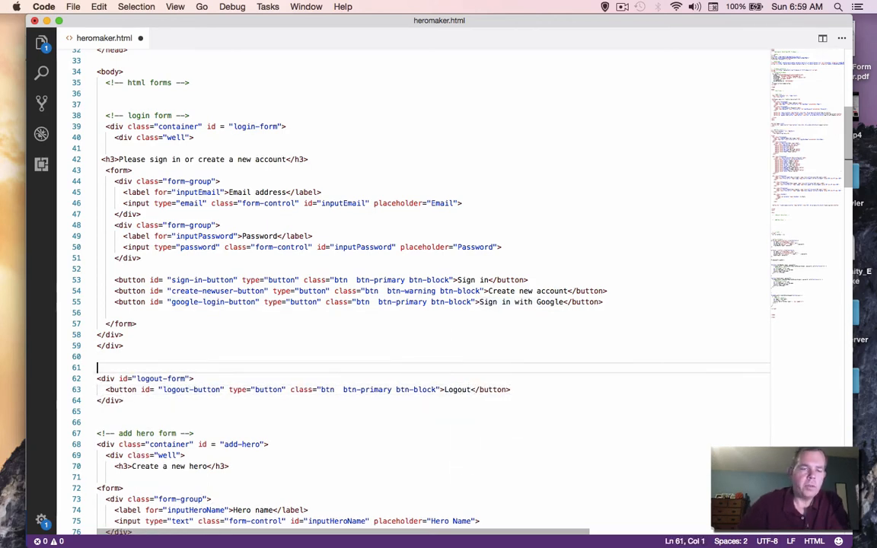
type("<hr")
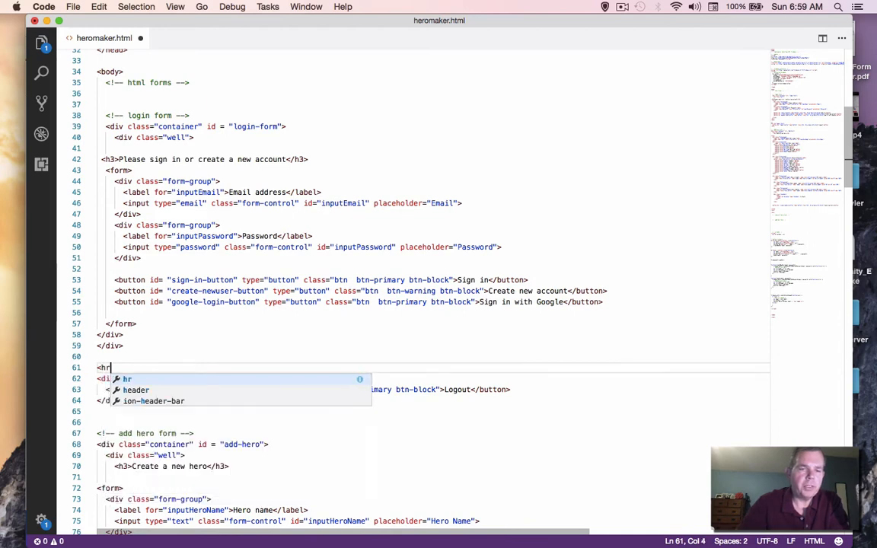
left_click(73, 9)
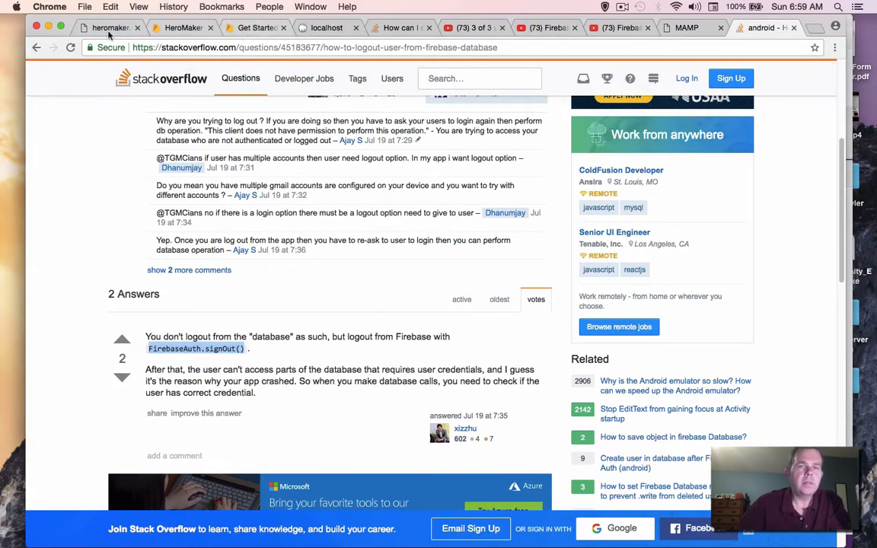
Give the logout-form div class container and reload heromaker.html in Chrome to check the Logout button.
left_click(105, 27)
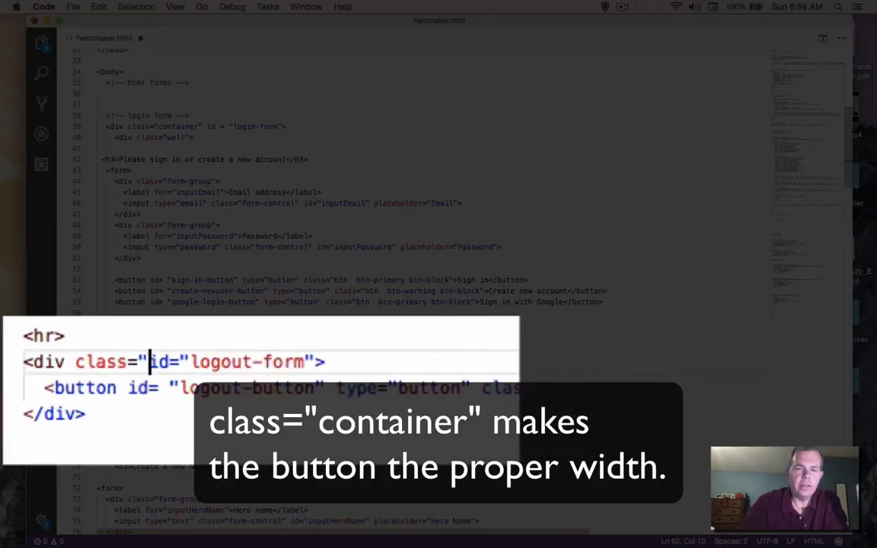
type("container")
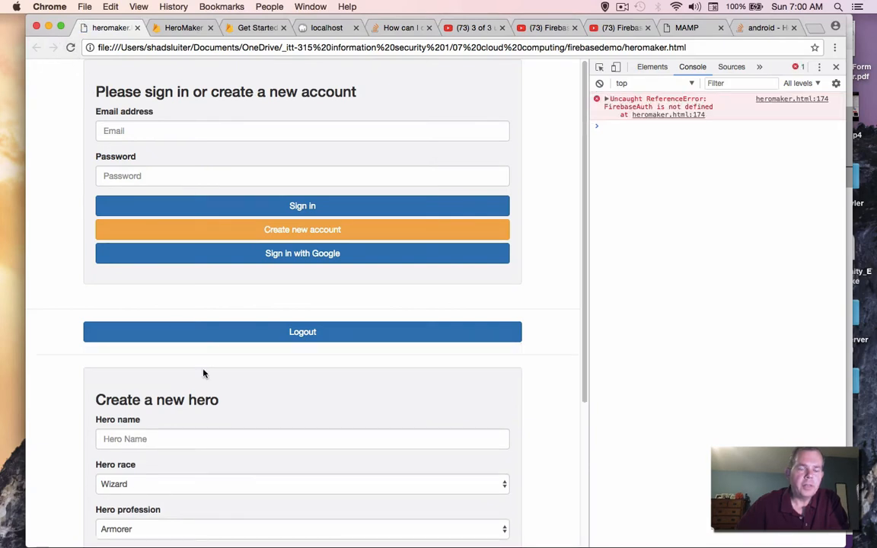
mouse_move(344, 332)
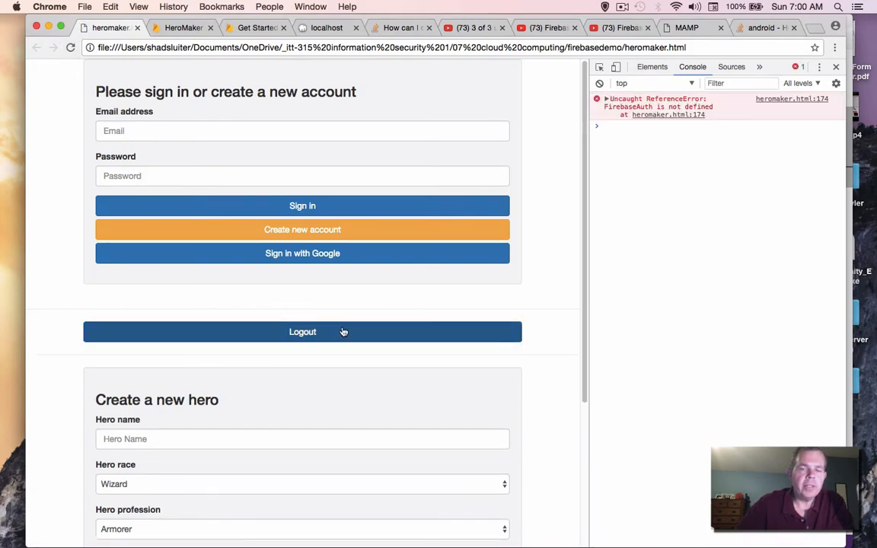
mouse_move(298, 311)
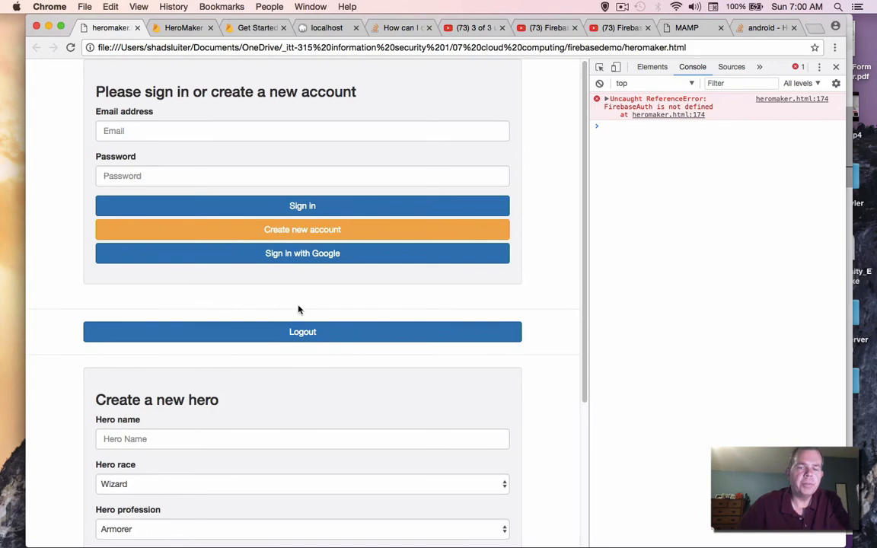
mouse_move(326, 330)
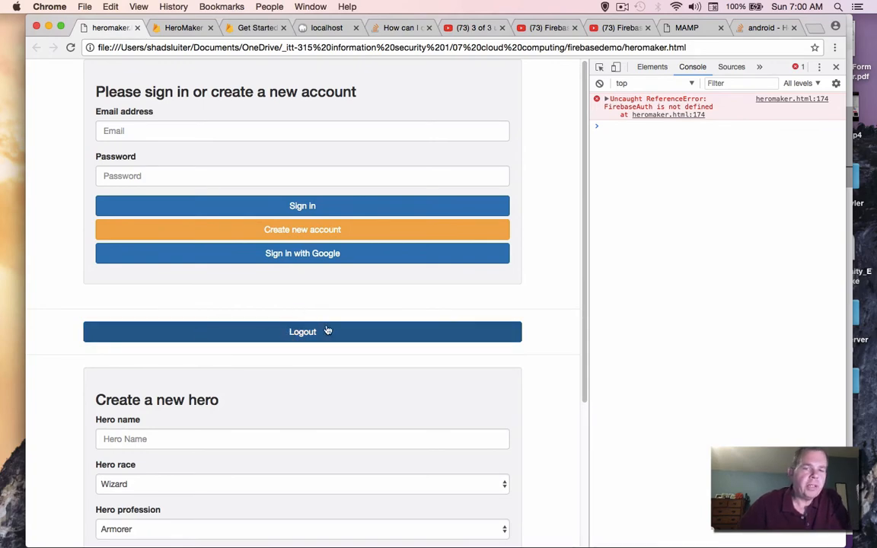
mouse_move(304, 313)
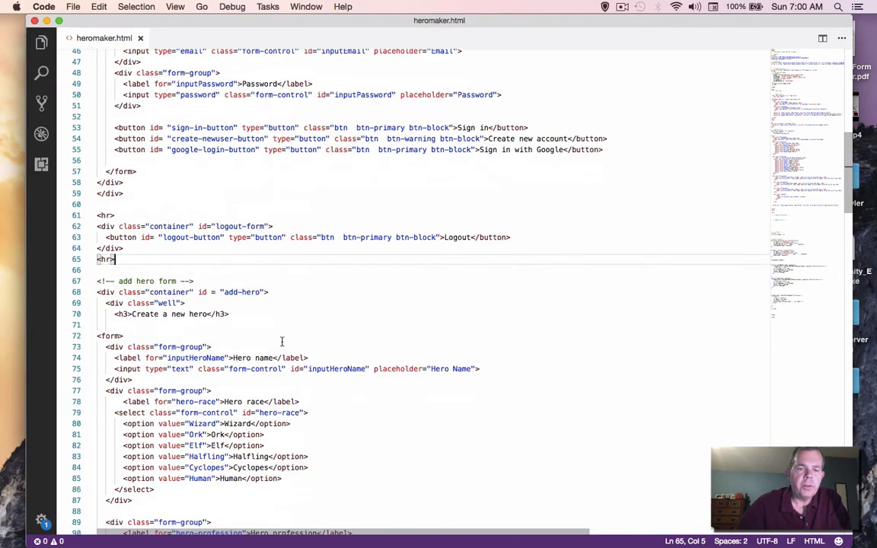
Write a .click(function(){...}); listener in the script and move the FirebaseAuth.signOut() line inside it.
scroll("down", 3)
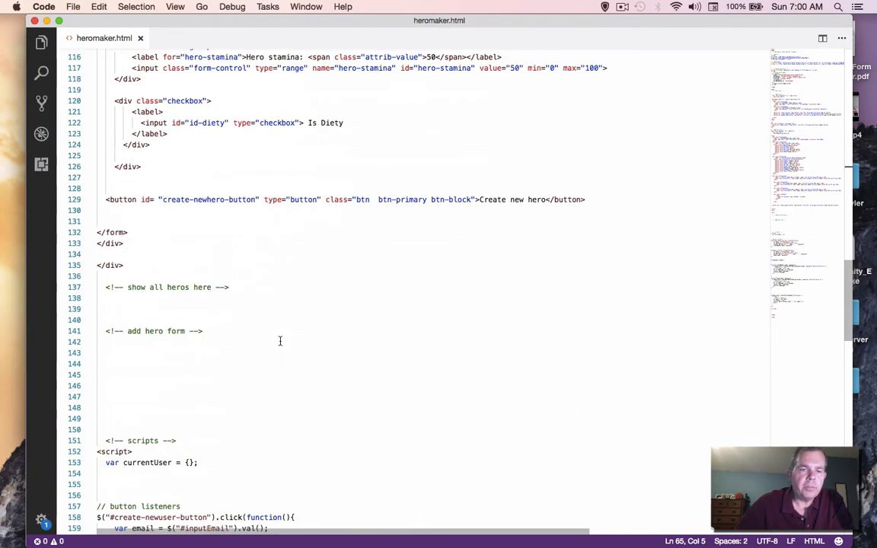
scroll("down", 3)
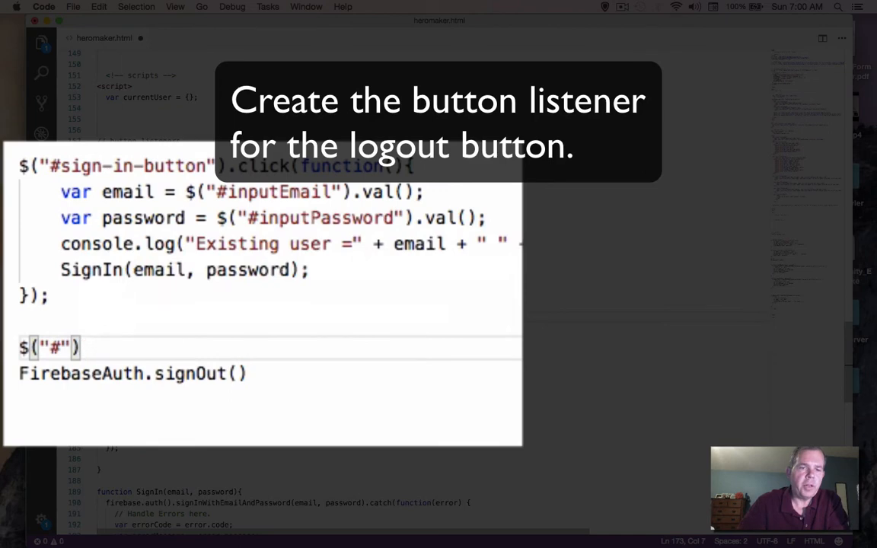
type(".click(function(){")
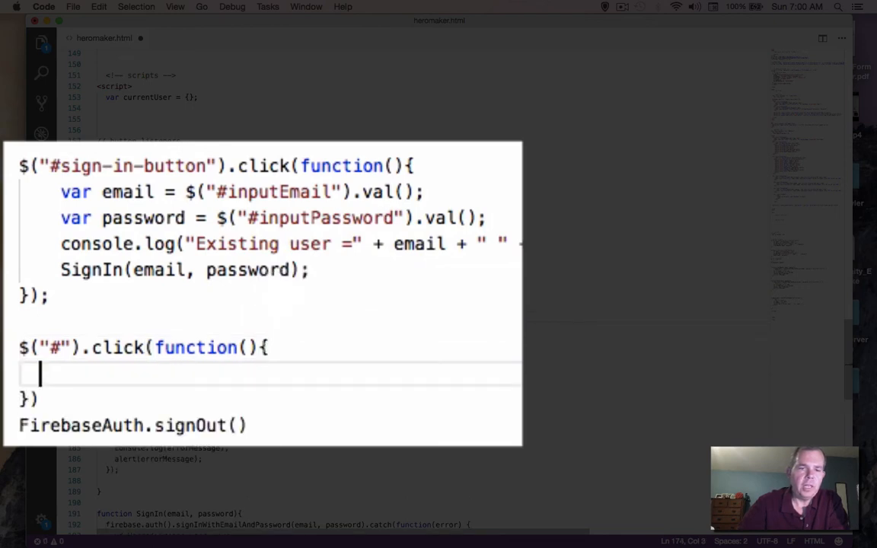
type(";")
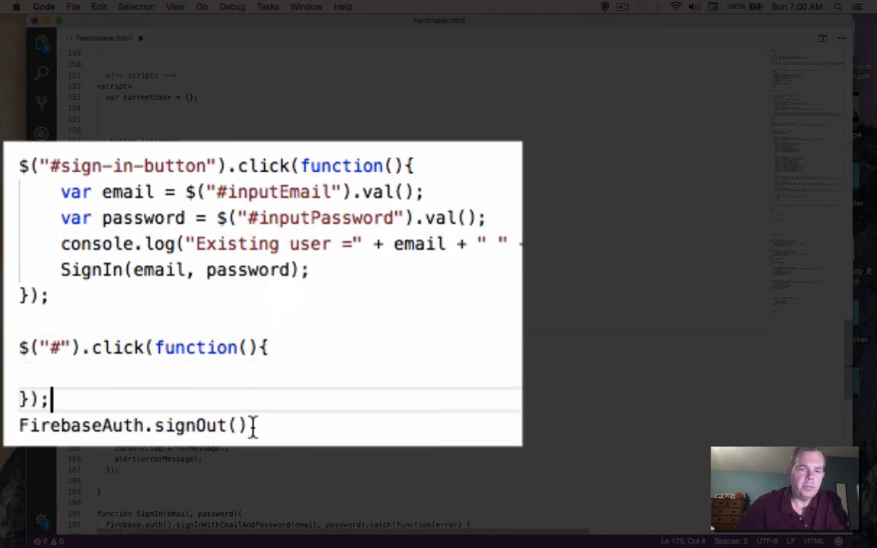
triple_click(134, 426)
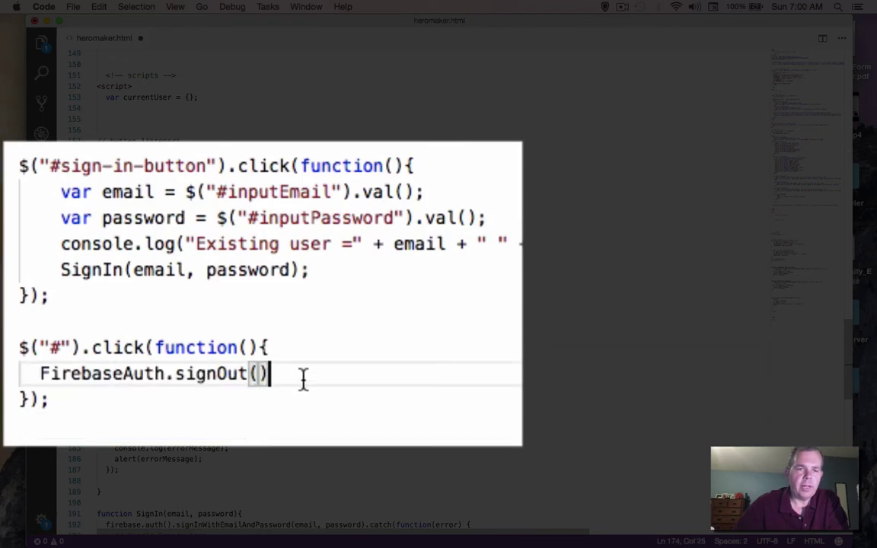
type(";")
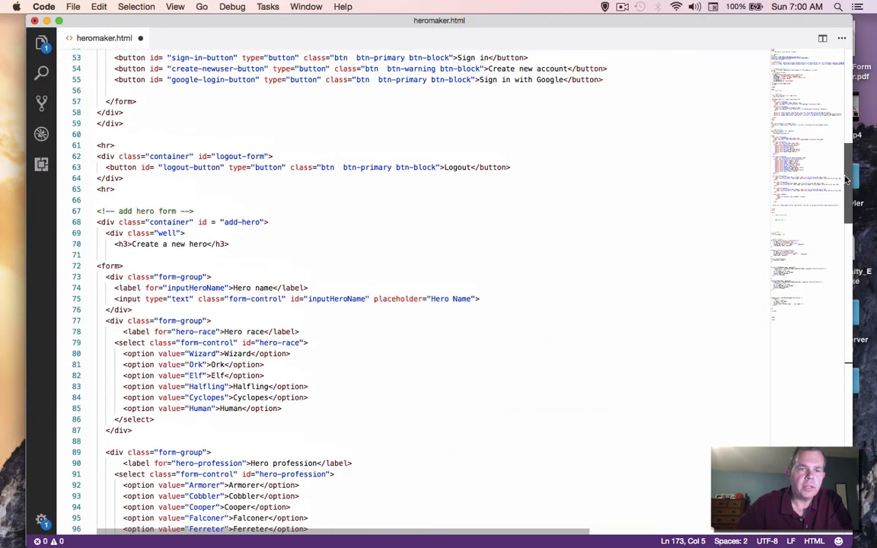
Reuse the button's id so the listener's selector reads $("#logout-button").
scroll("up", 3)
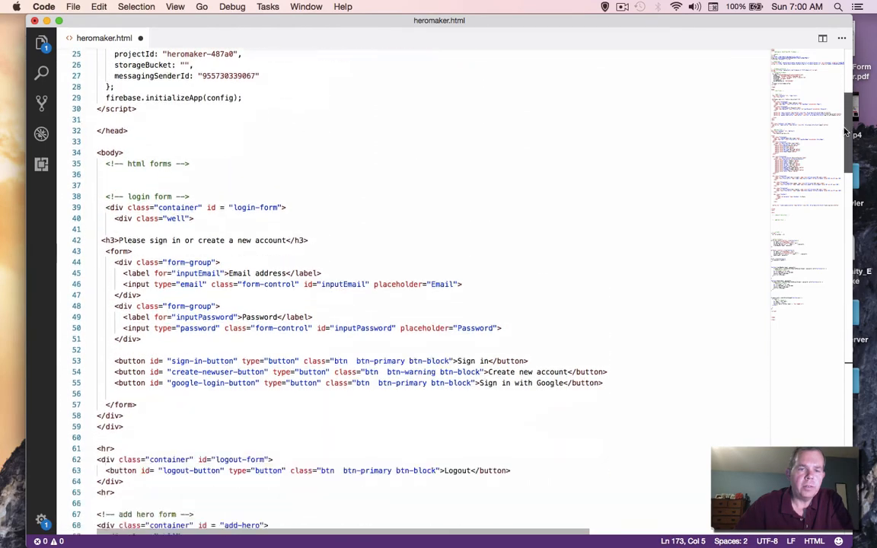
scroll("down", 3)
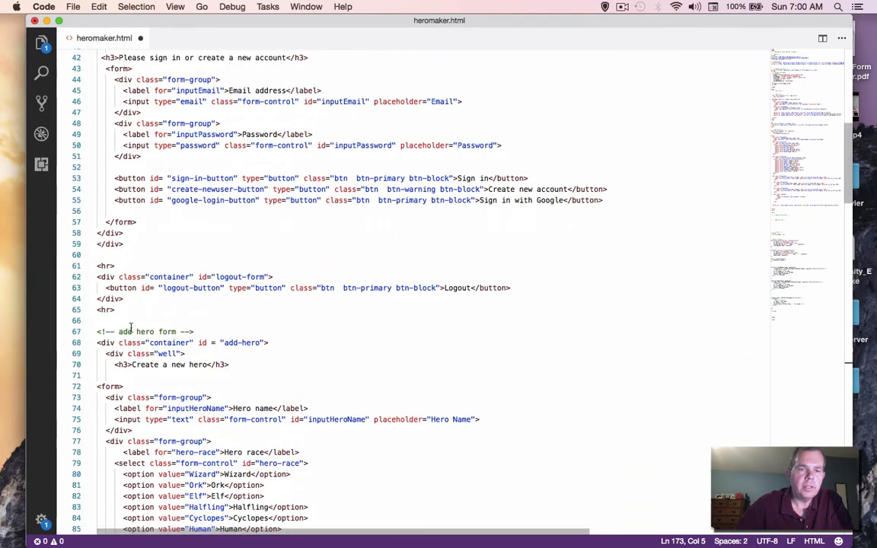
double_click(184, 288)
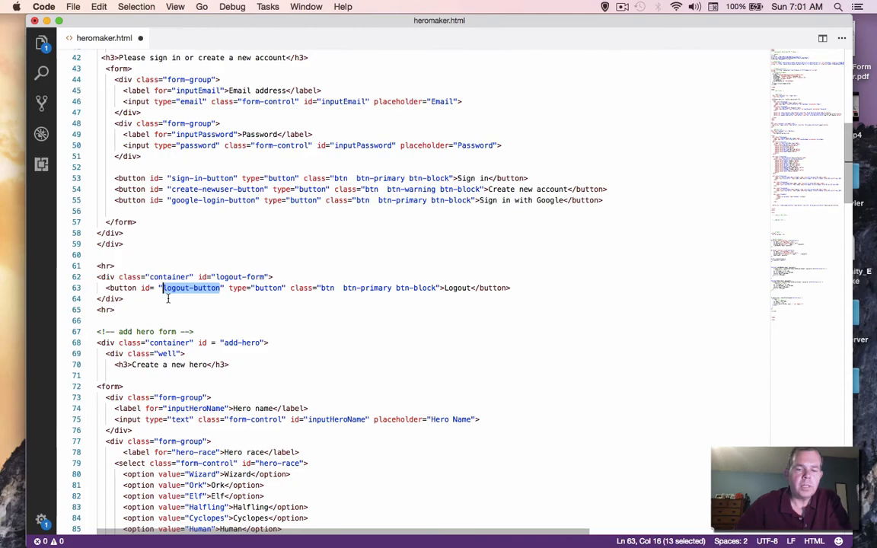
scroll("down", 3)
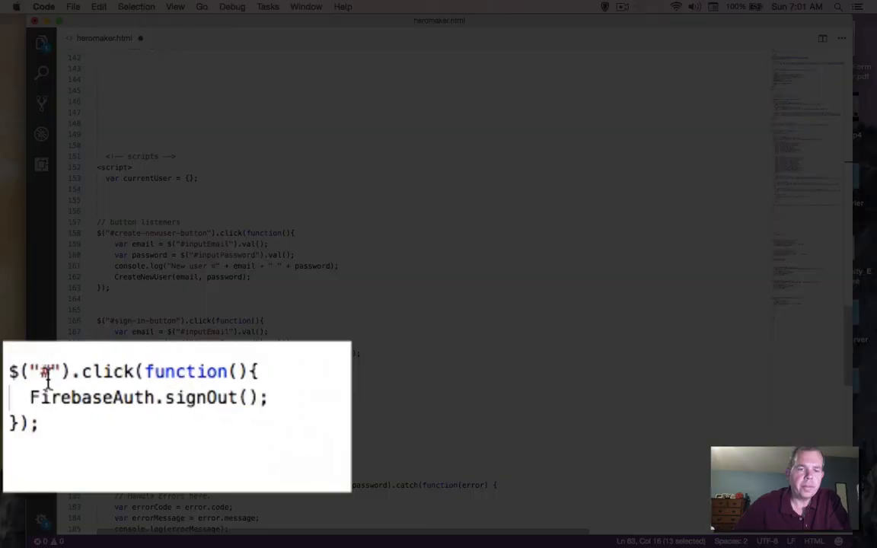
type("logout-button")
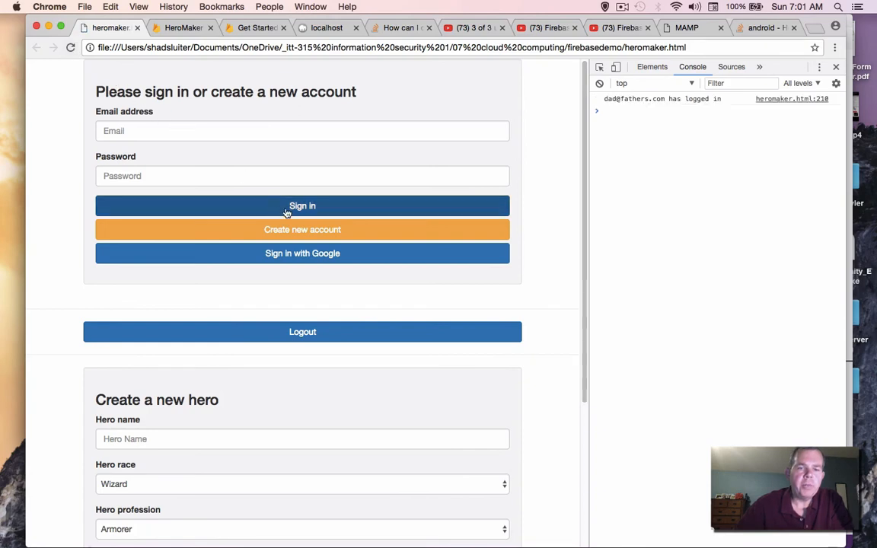
mouse_move(321, 337)
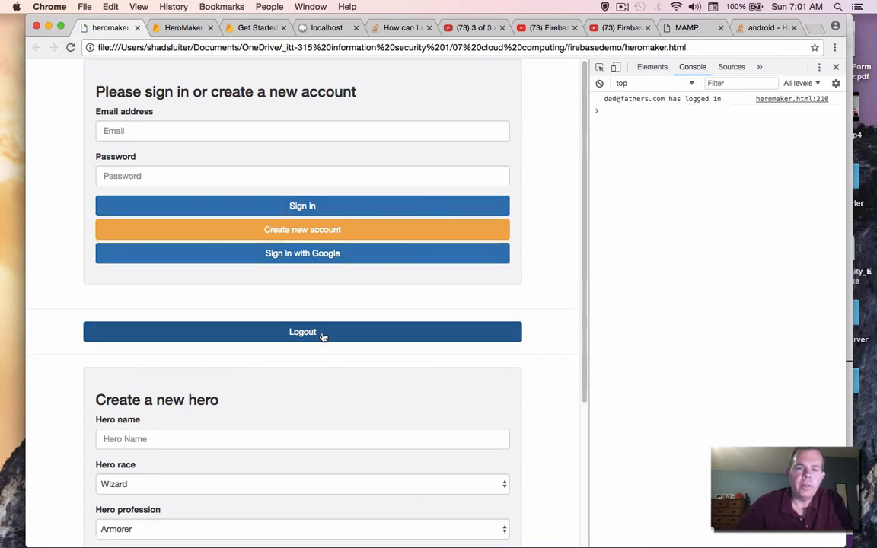
Test the Logout button on the signed-in heromaker page in Chrome.
left_click(301, 331)
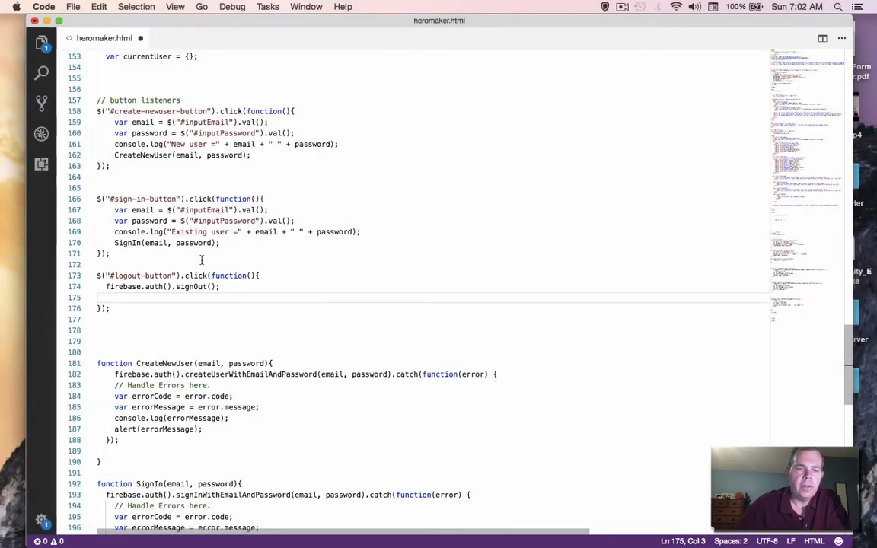
Add a console.log line inside the logout listener.
type("consol")
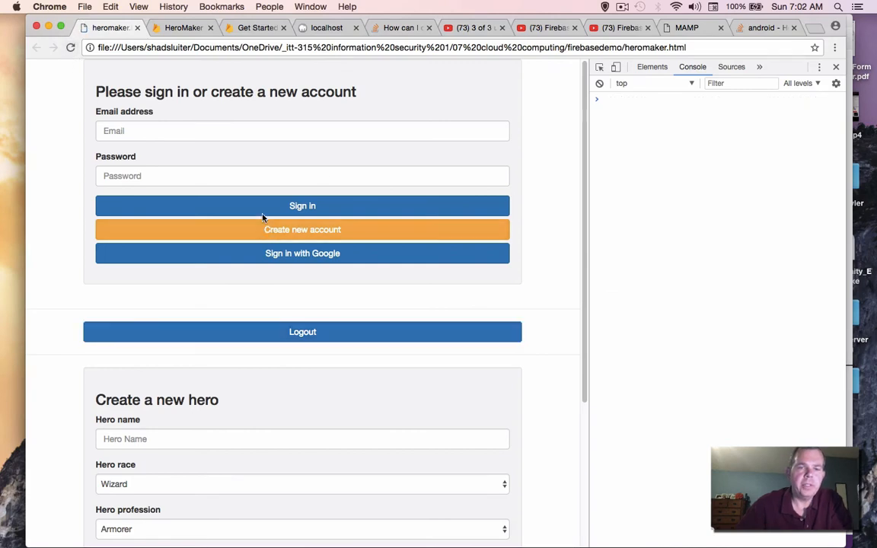
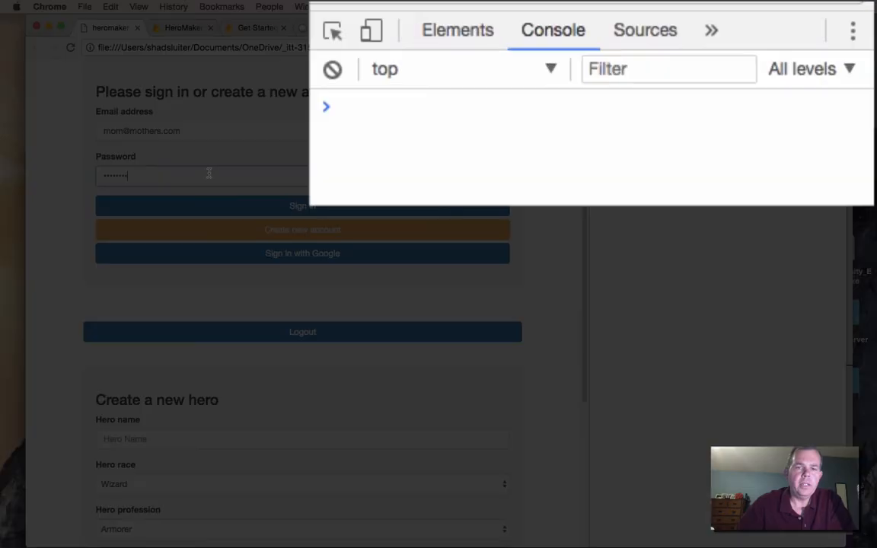
Enter the test account's email and password into the heromaker sign-in form in Chrome.
left_click(301, 205)
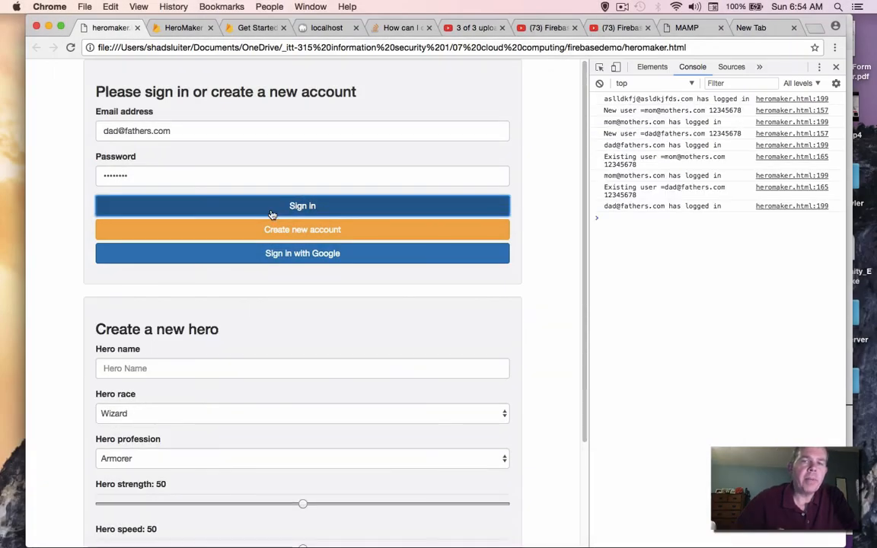
mouse_move(283, 259)
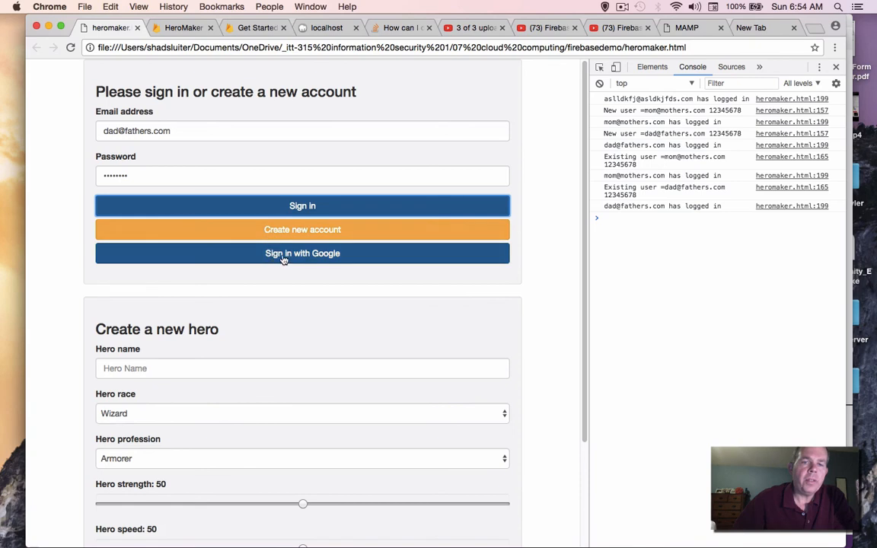
mouse_move(242, 280)
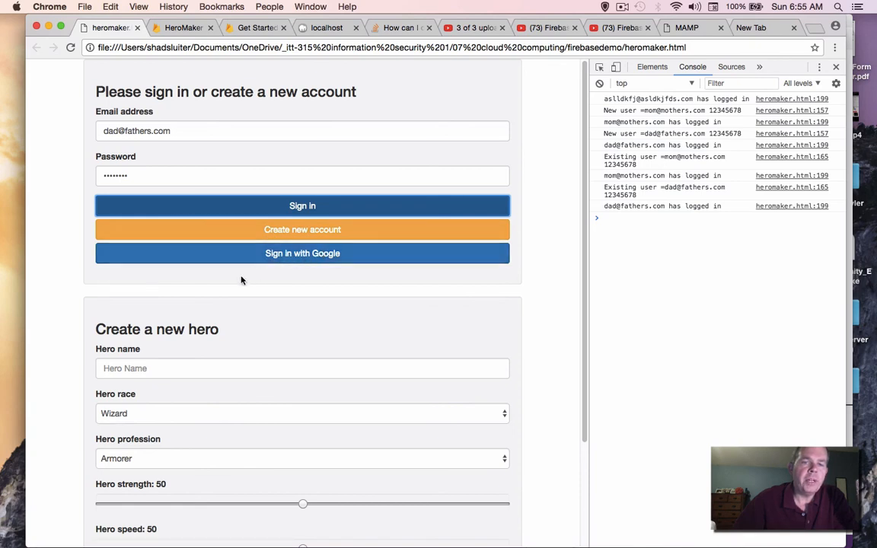
mouse_move(268, 266)
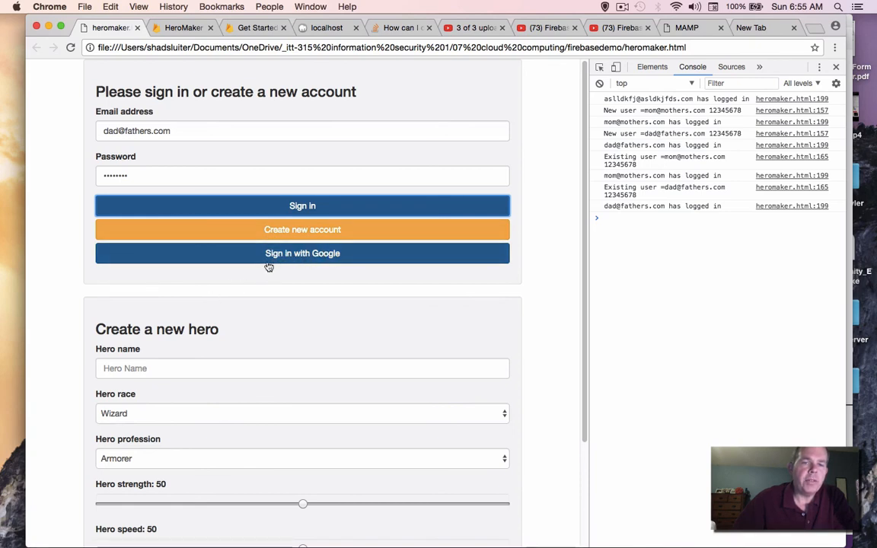